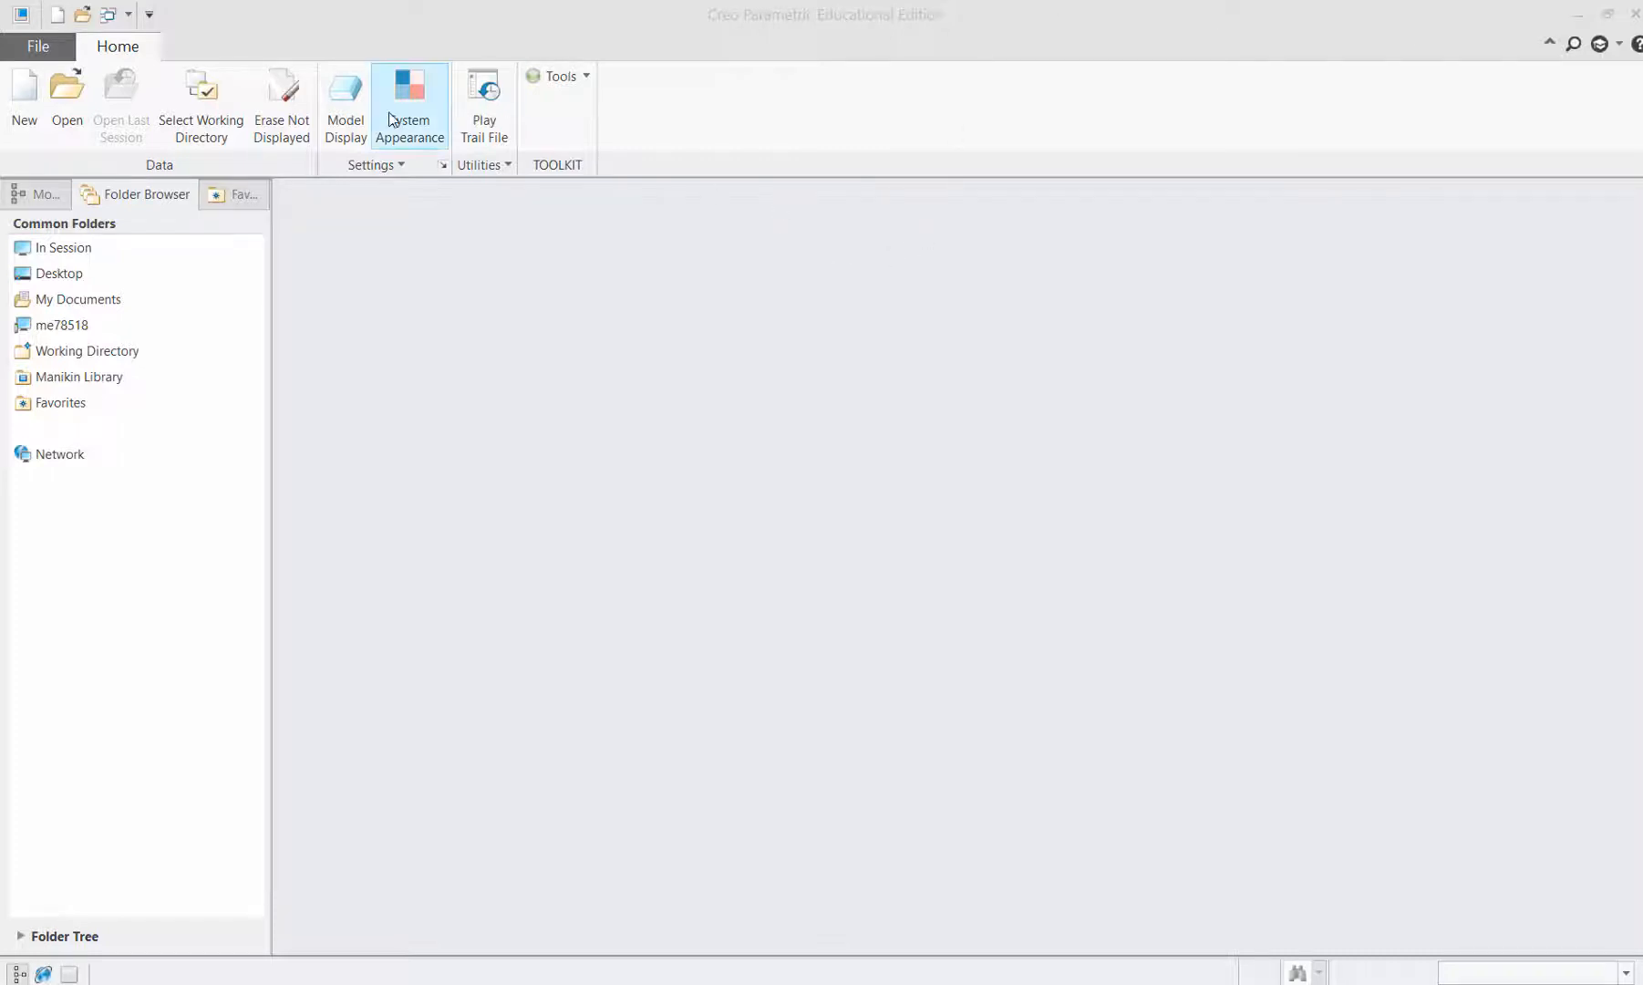
Create a new solid part PRT0003 from the default template.
click(25, 88)
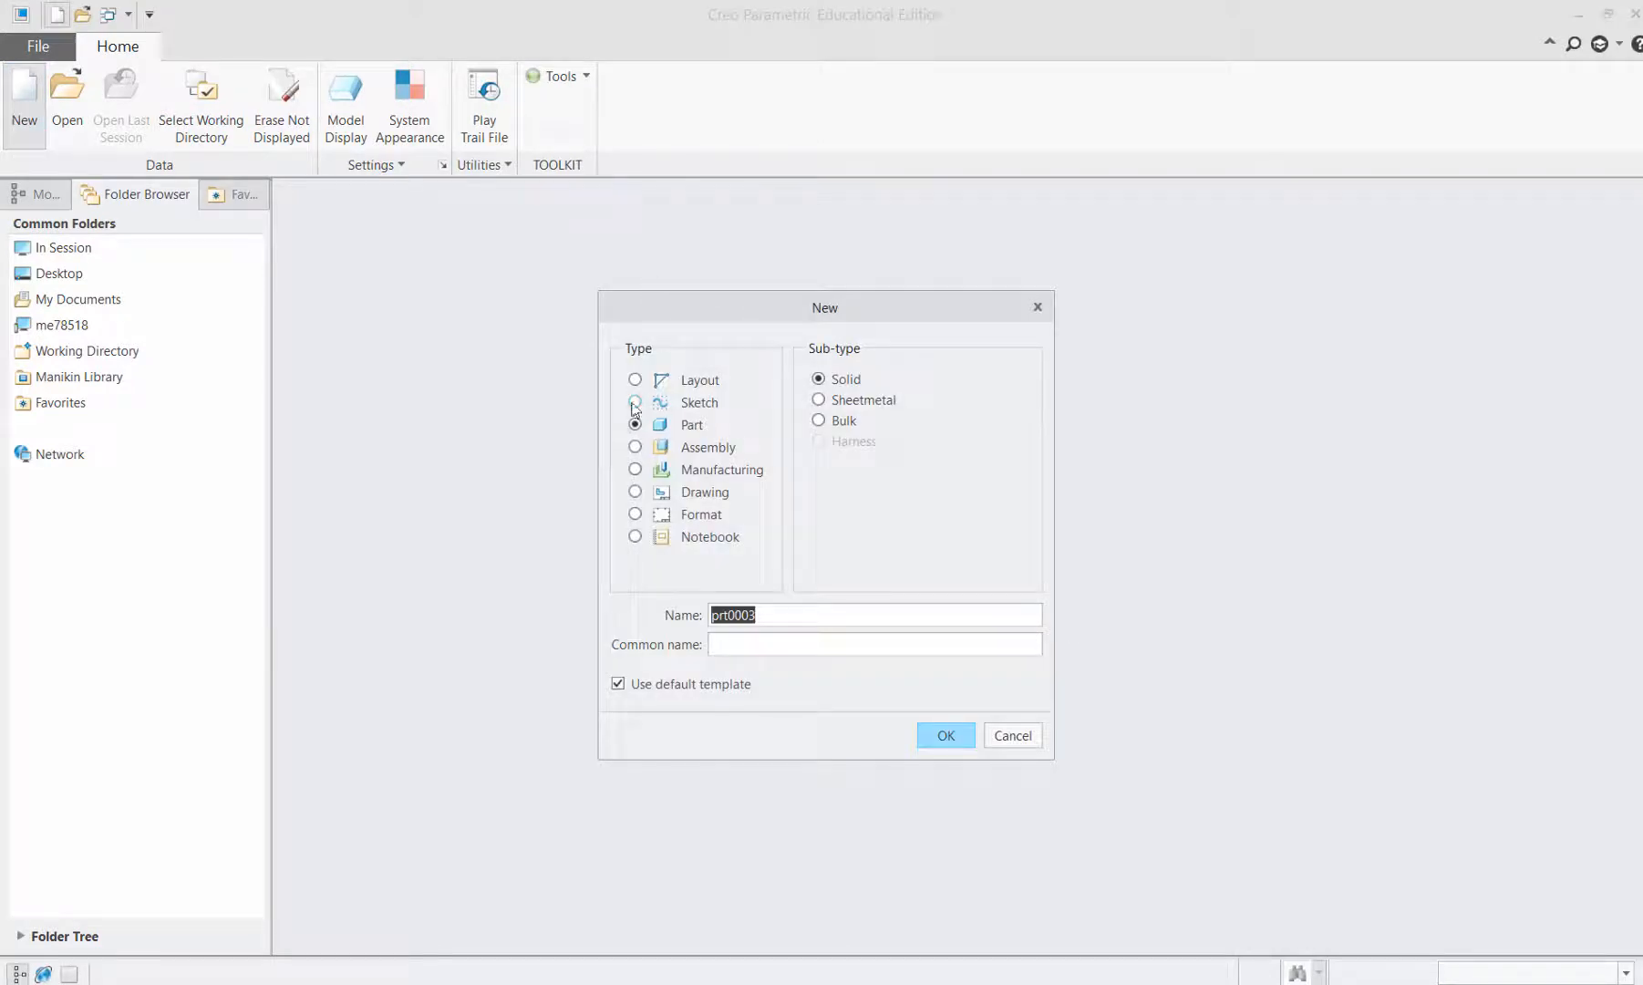
click(946, 735)
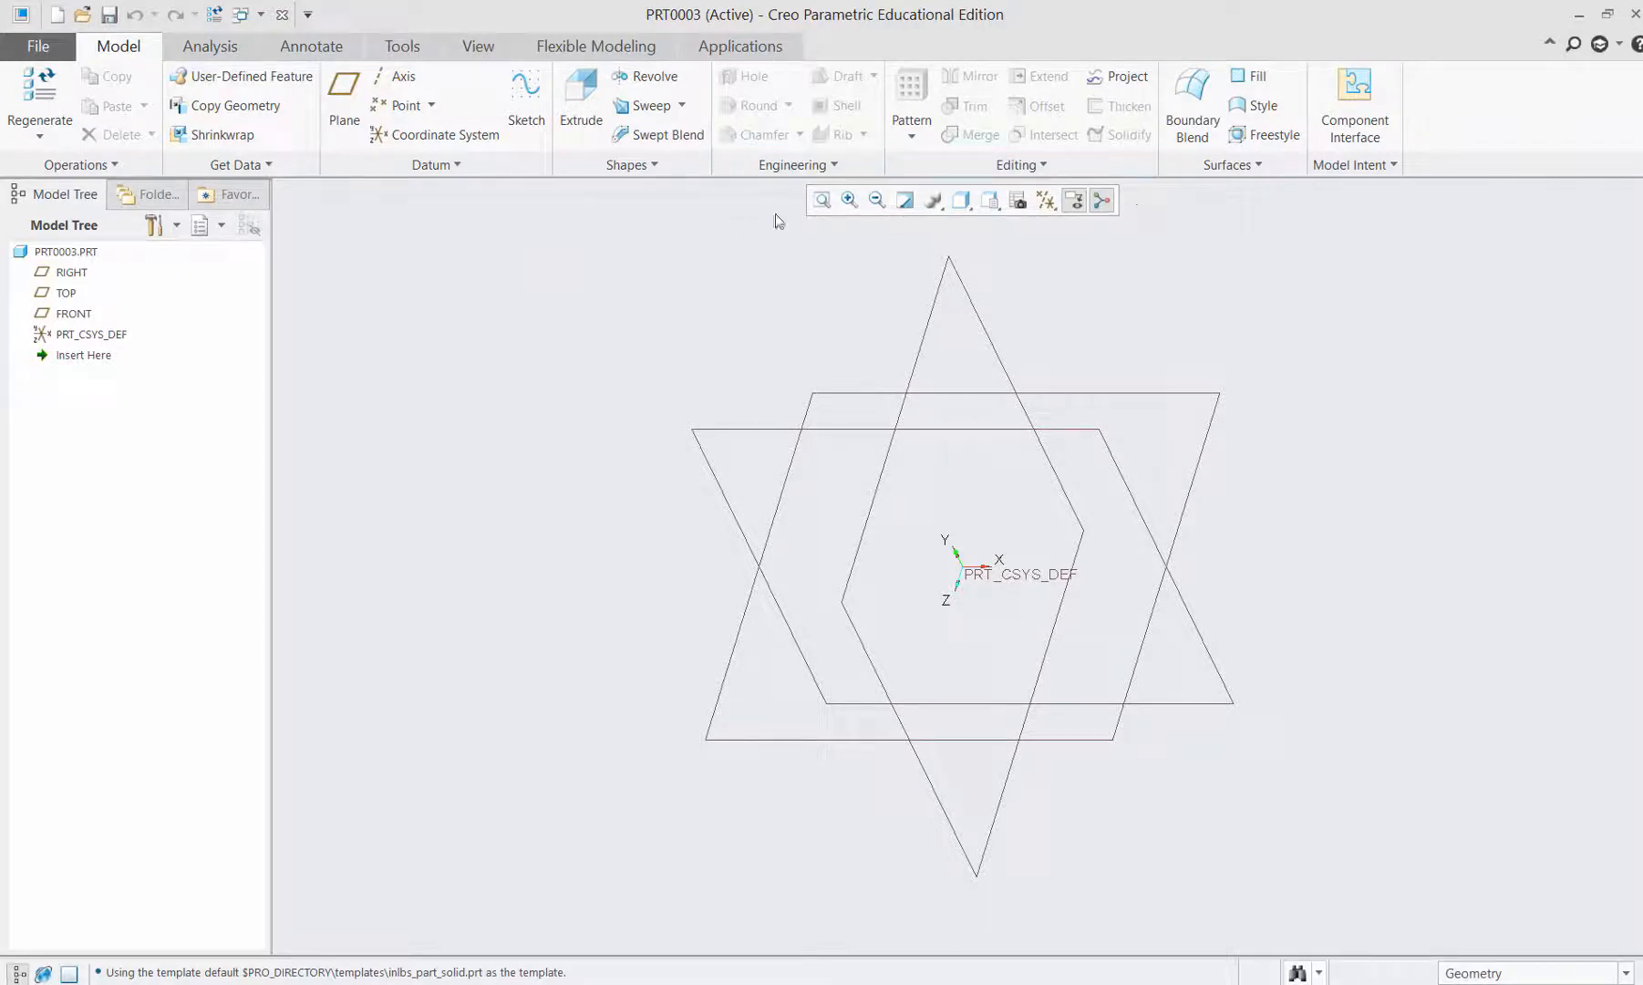
mouse_move(1244, 228)
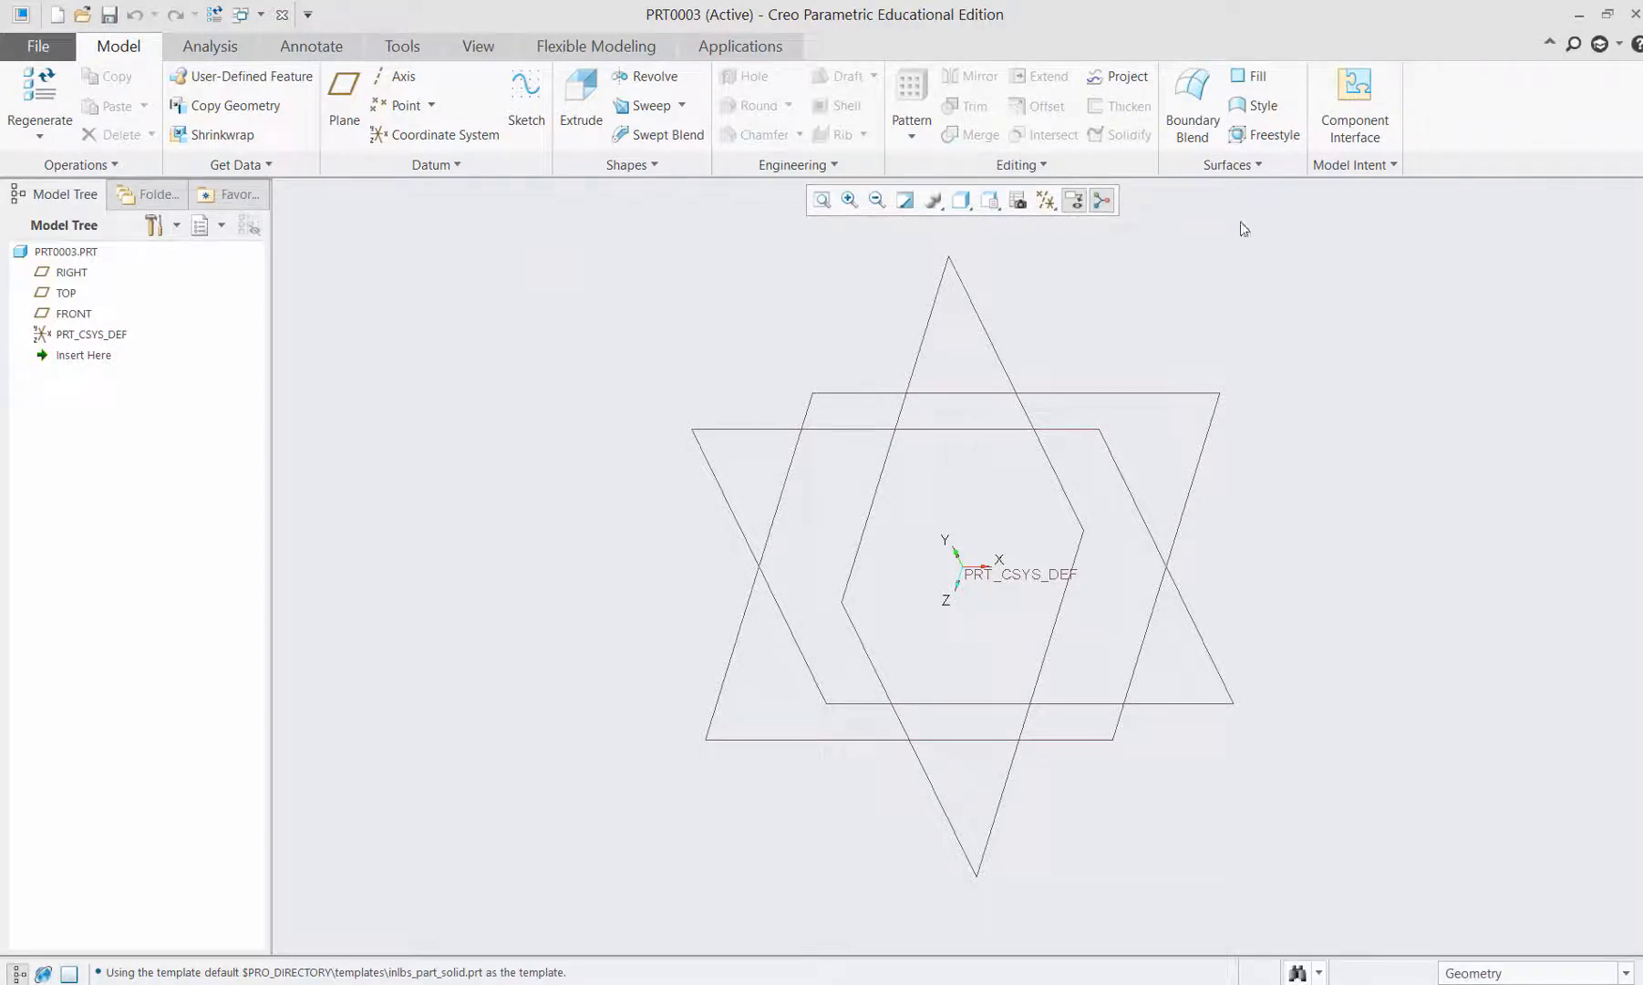
mouse_move(1264, 169)
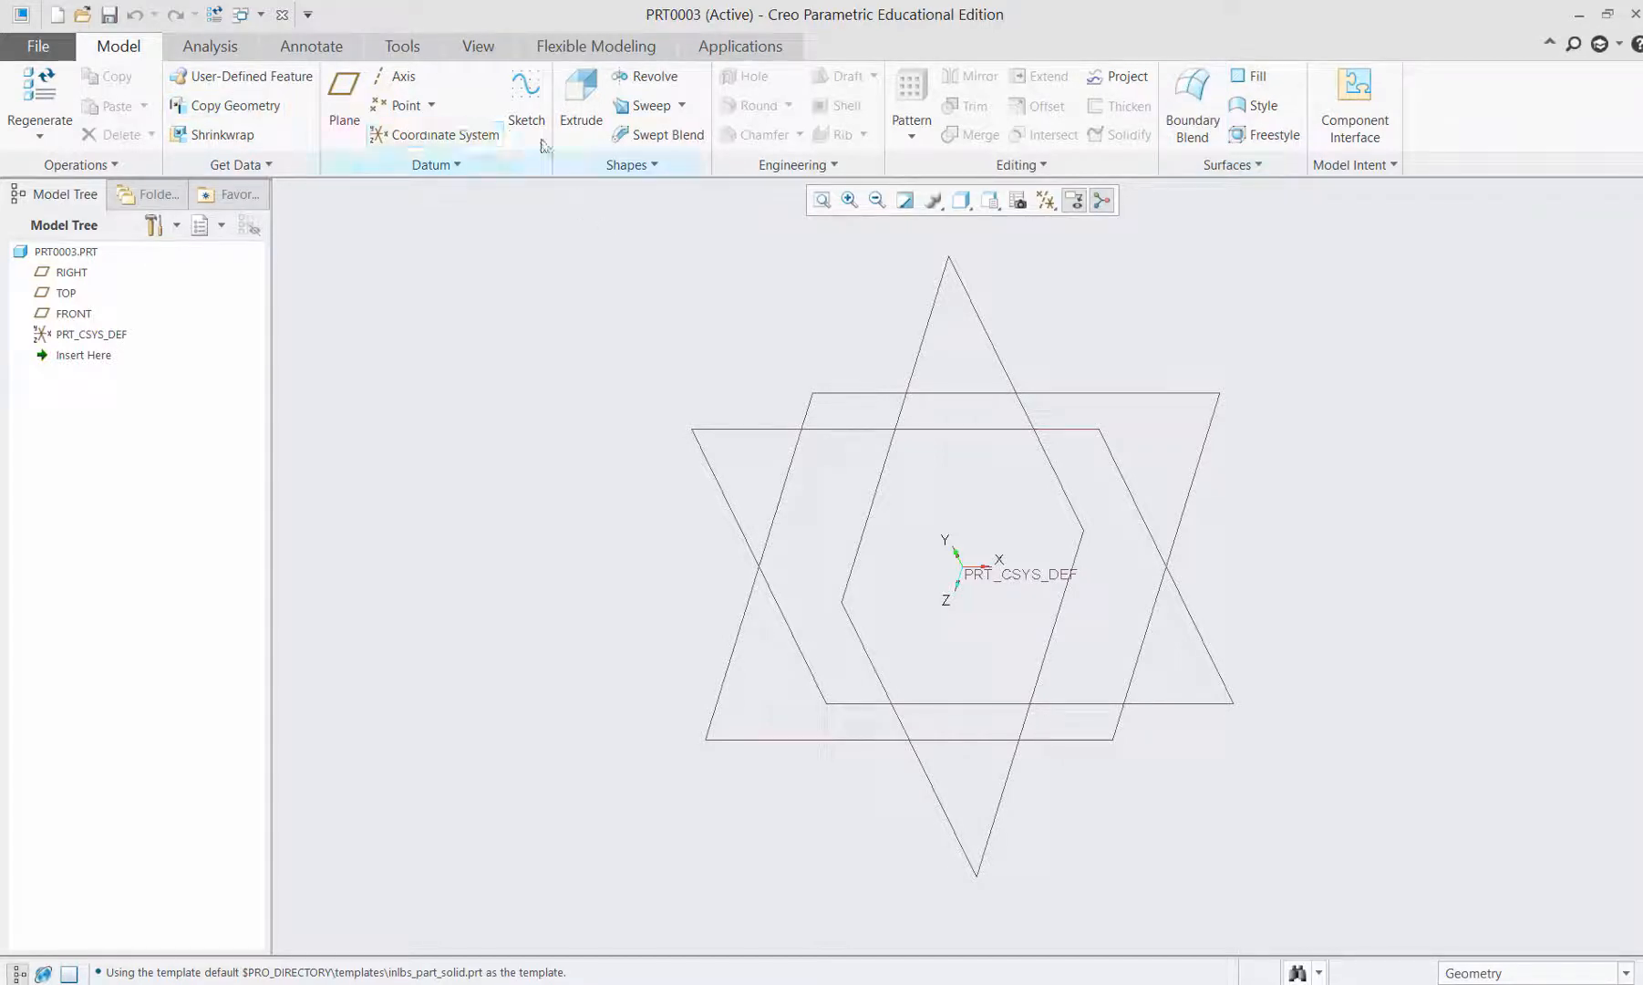
On the RIGHT plane, sketch a 500-diameter centre-and-point circle at the origin and finish Sketch 1.
click(527, 95)
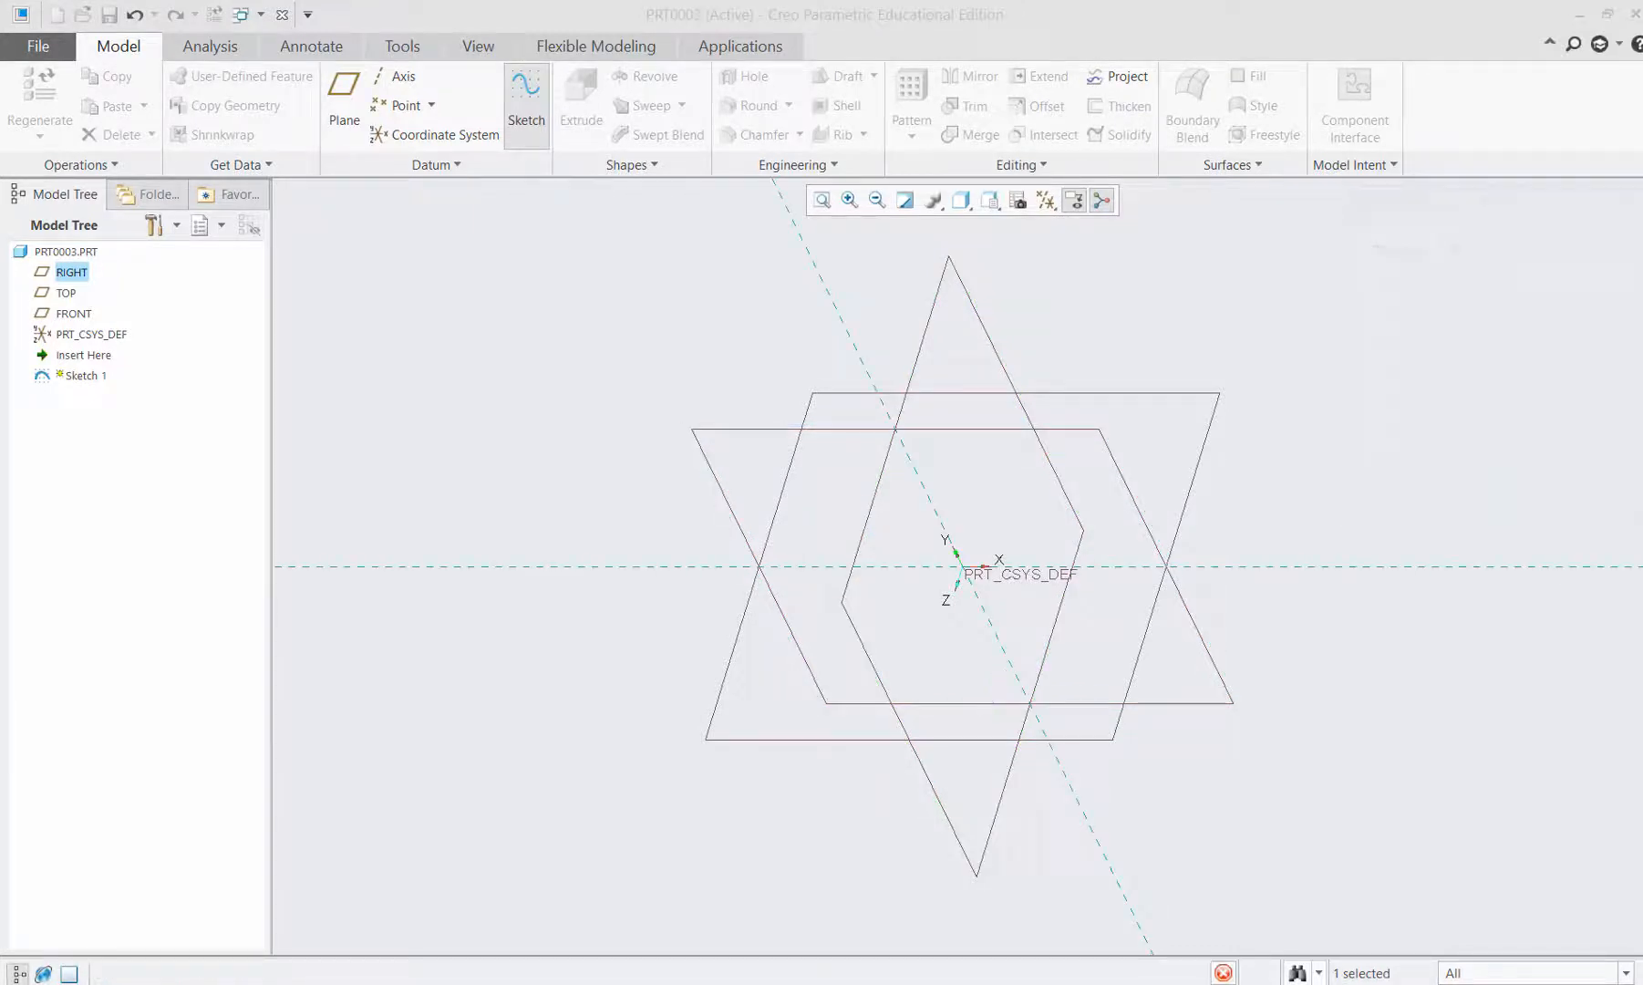
click(526, 101)
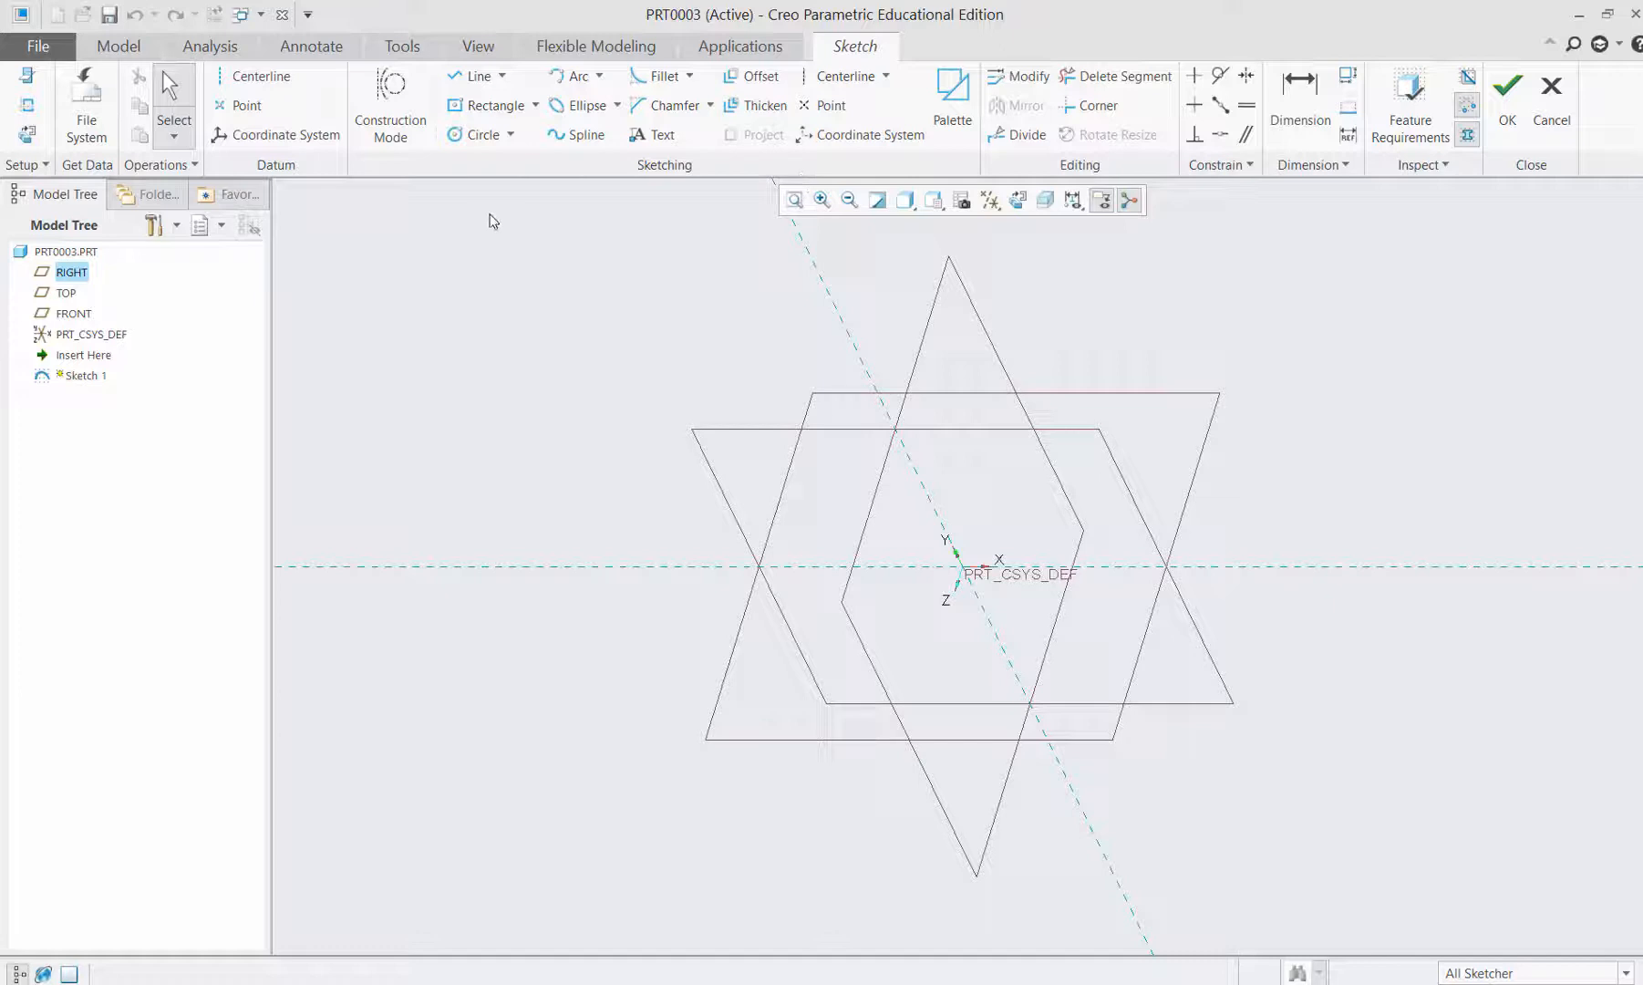
click(510, 134)
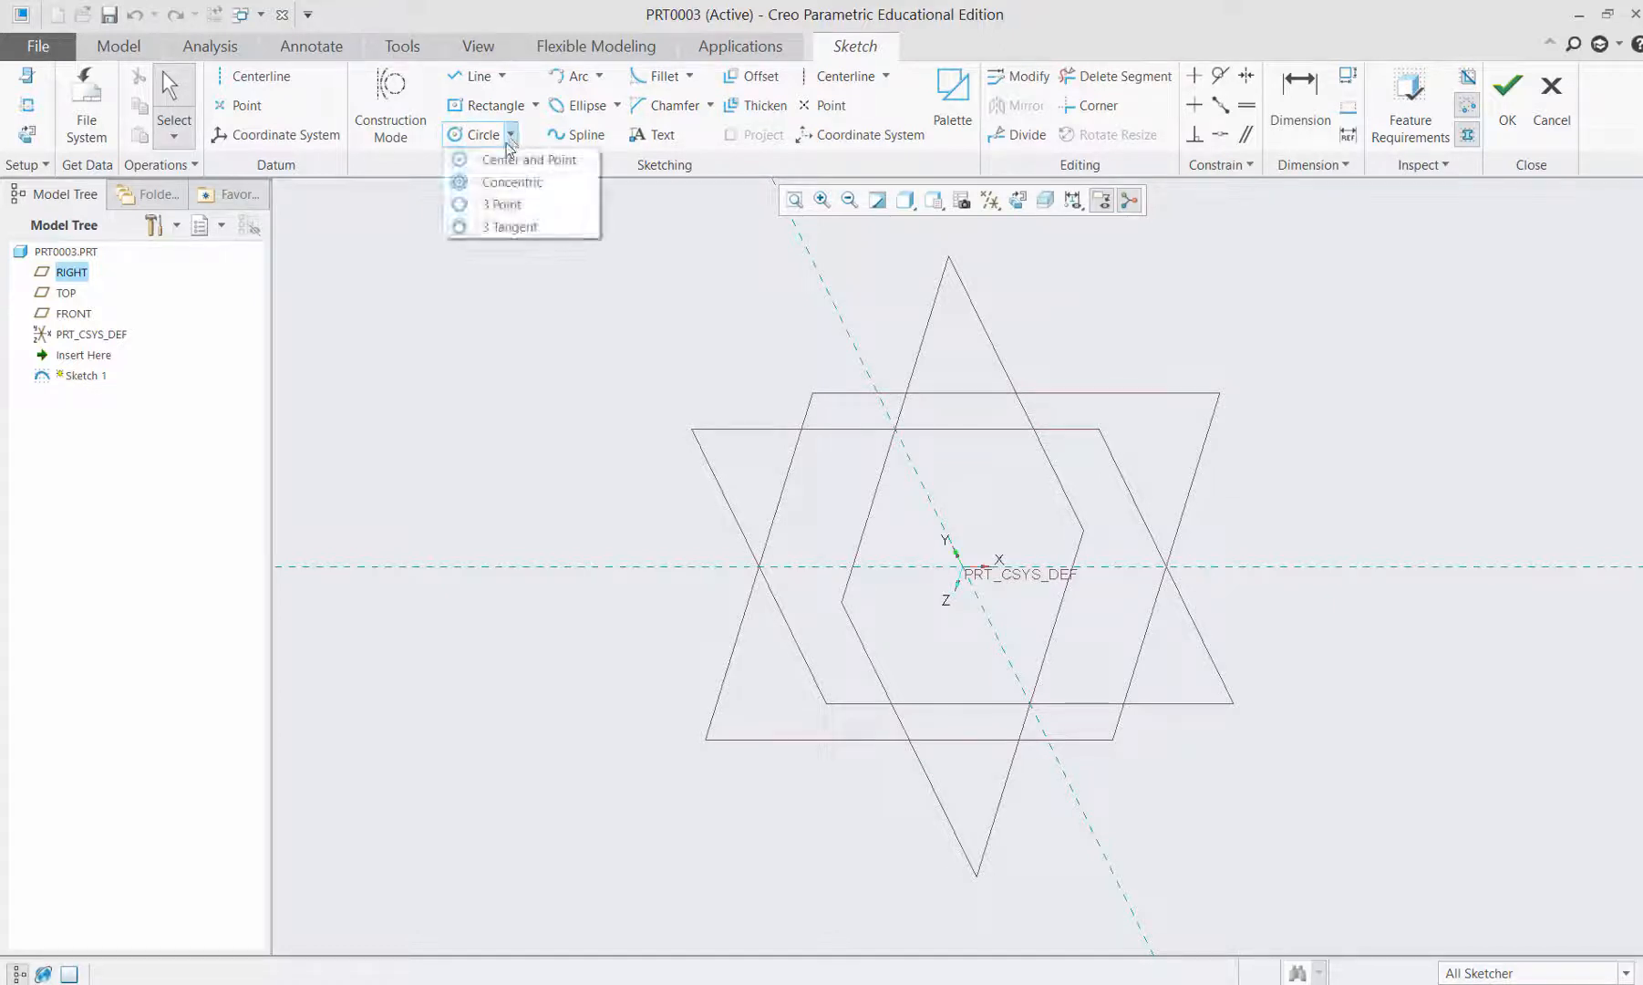
click(530, 159)
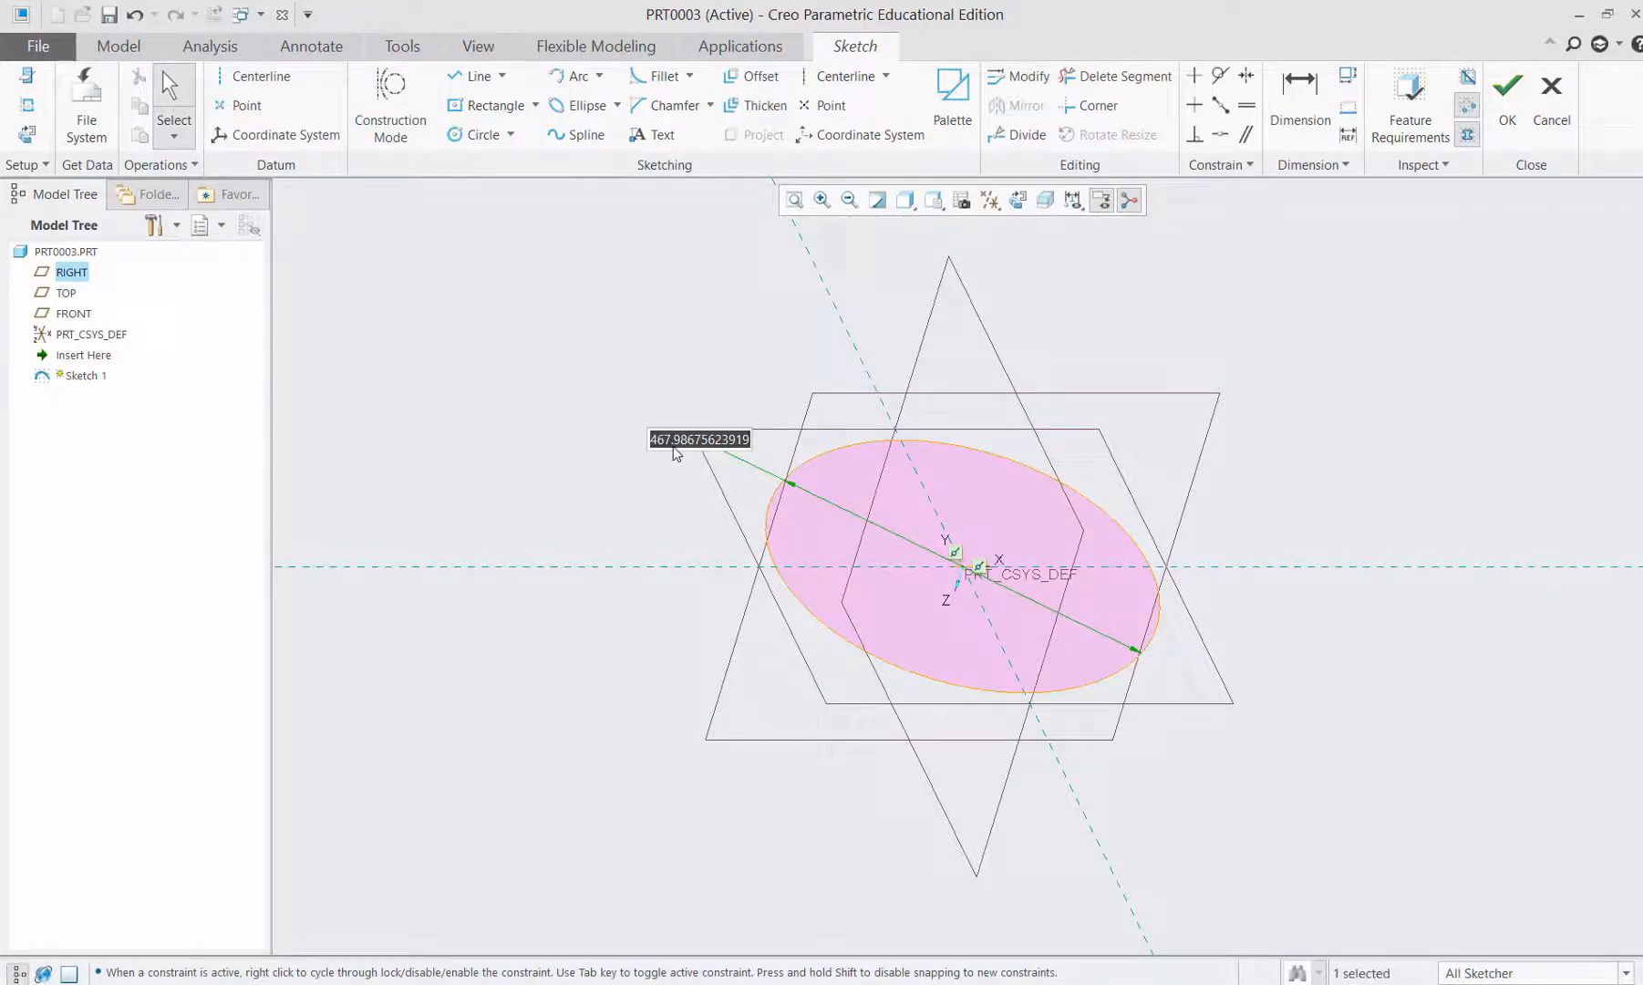
text(500.00)
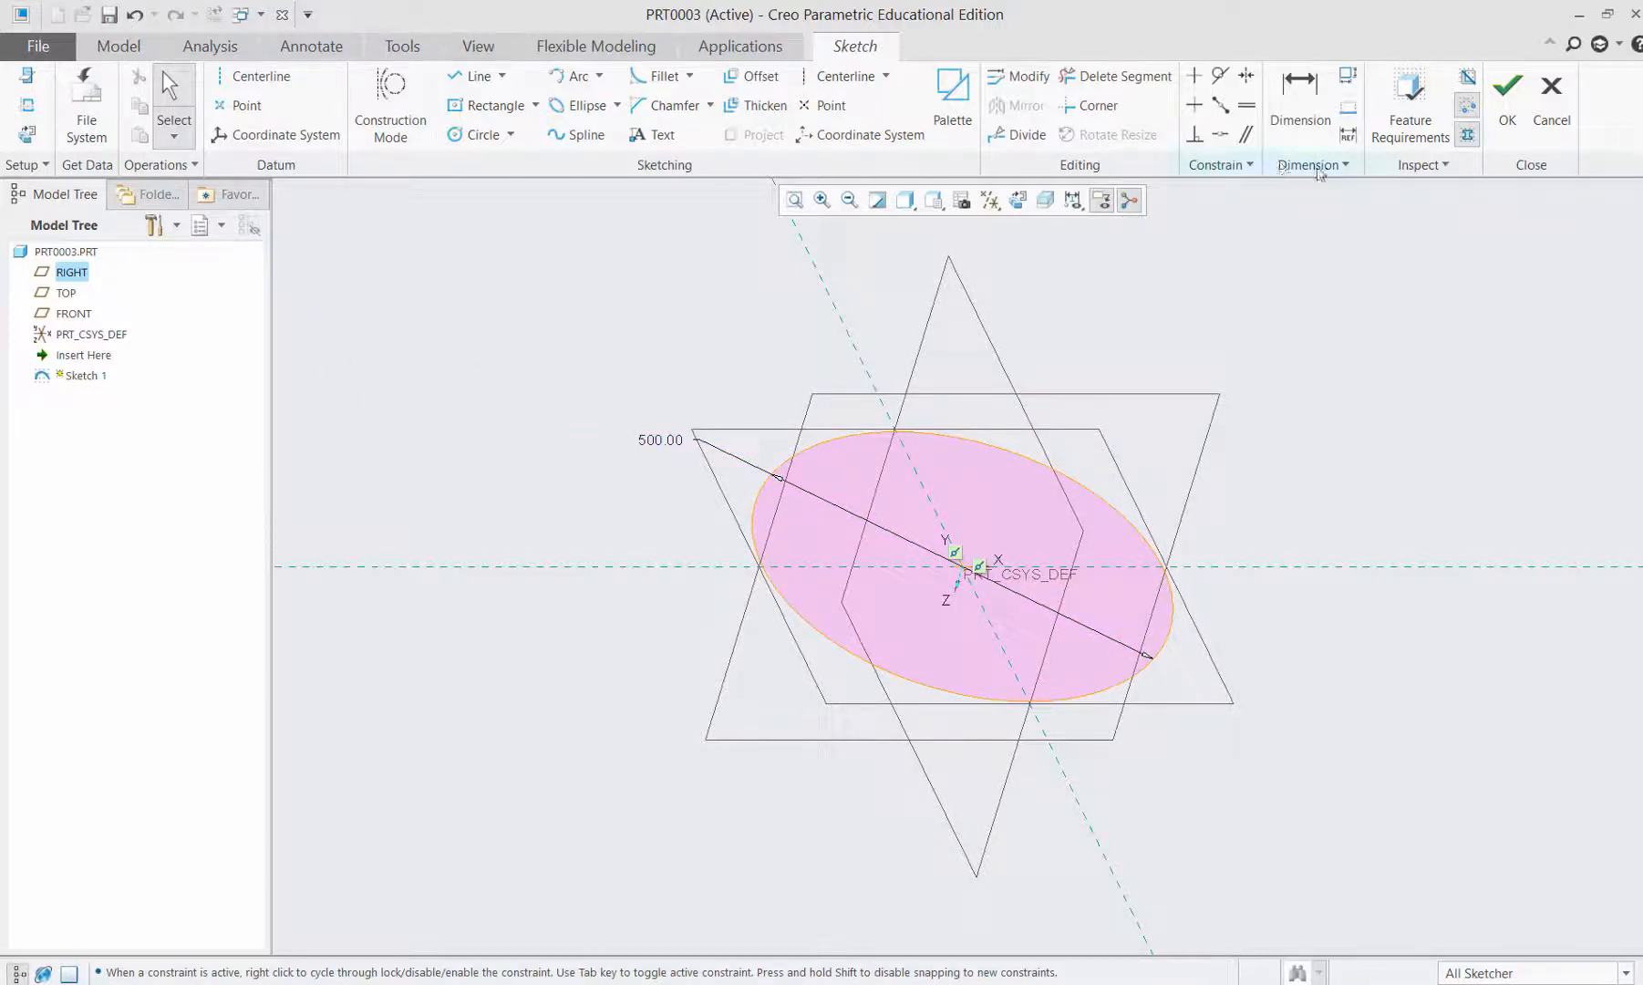
mouse_move(1508, 91)
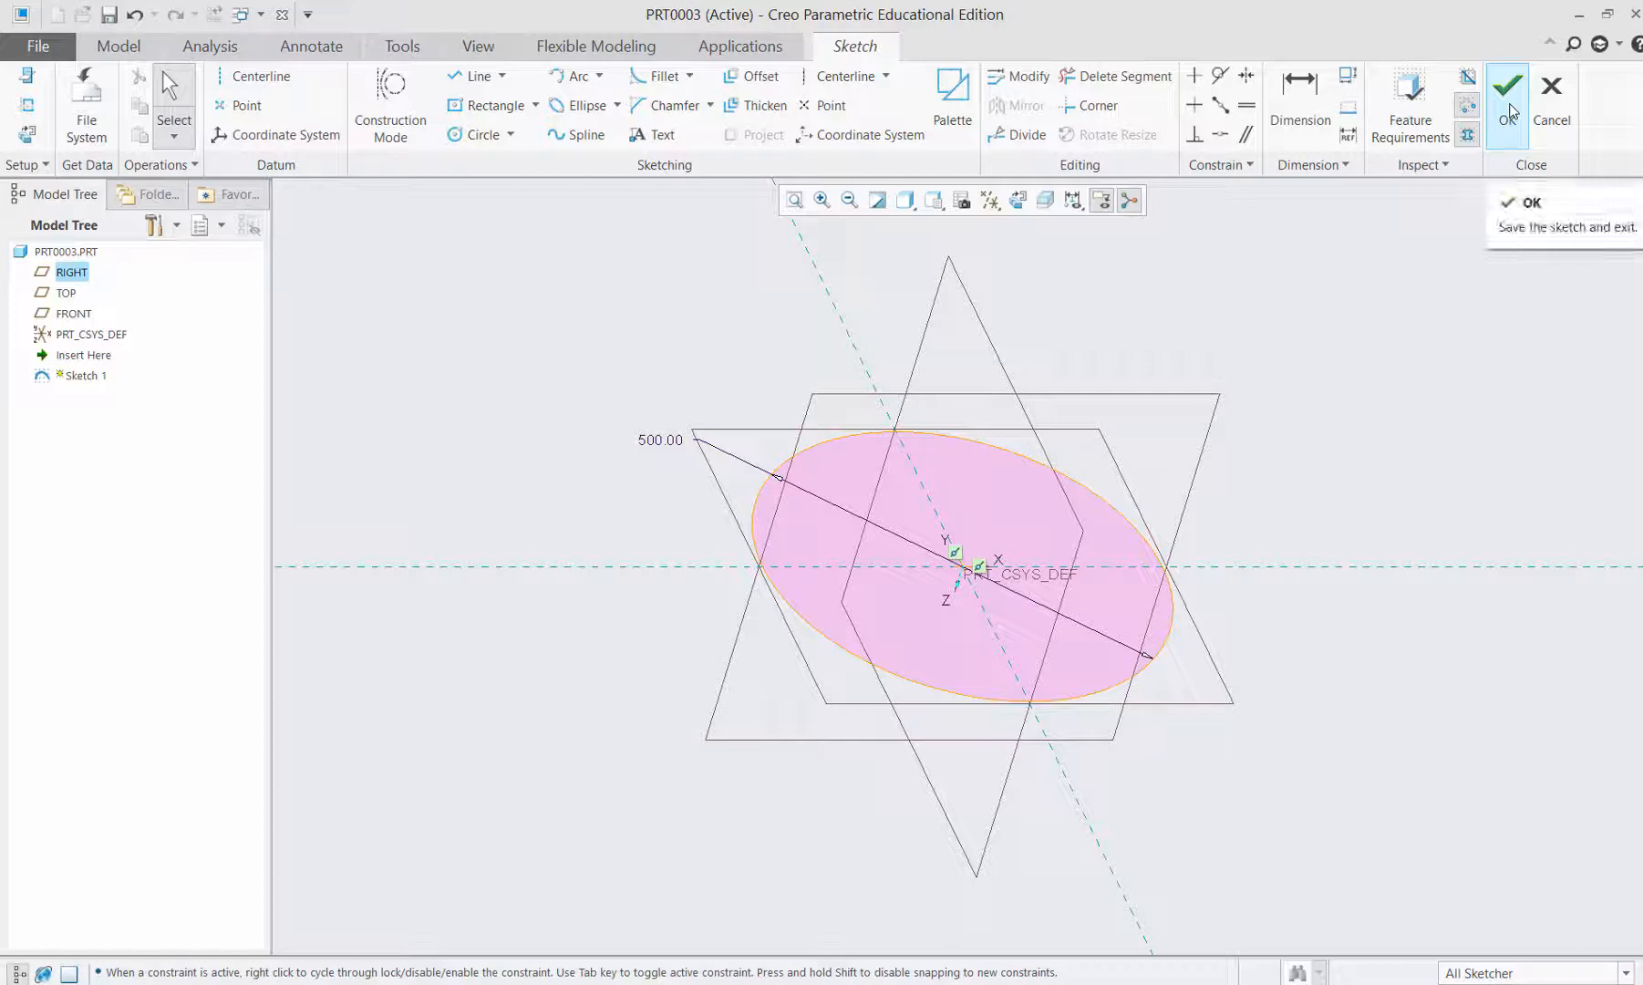
click(1510, 89)
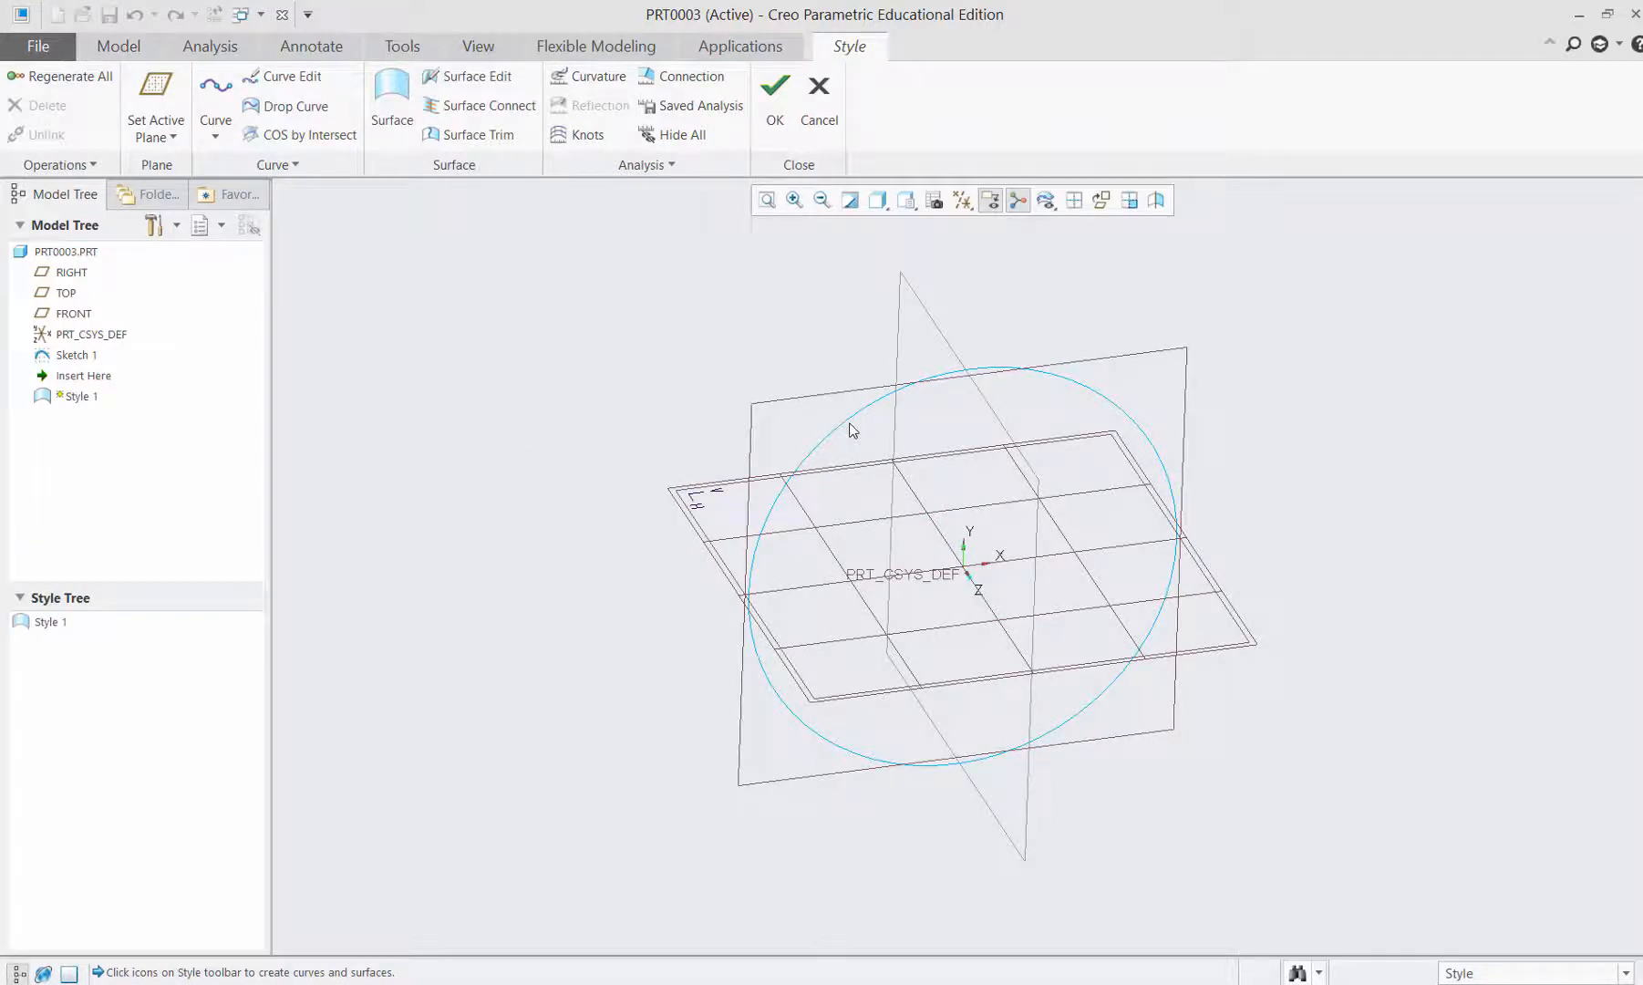
In the Style feature, build surface SF-9 from the circle boundary chain.
click(391, 96)
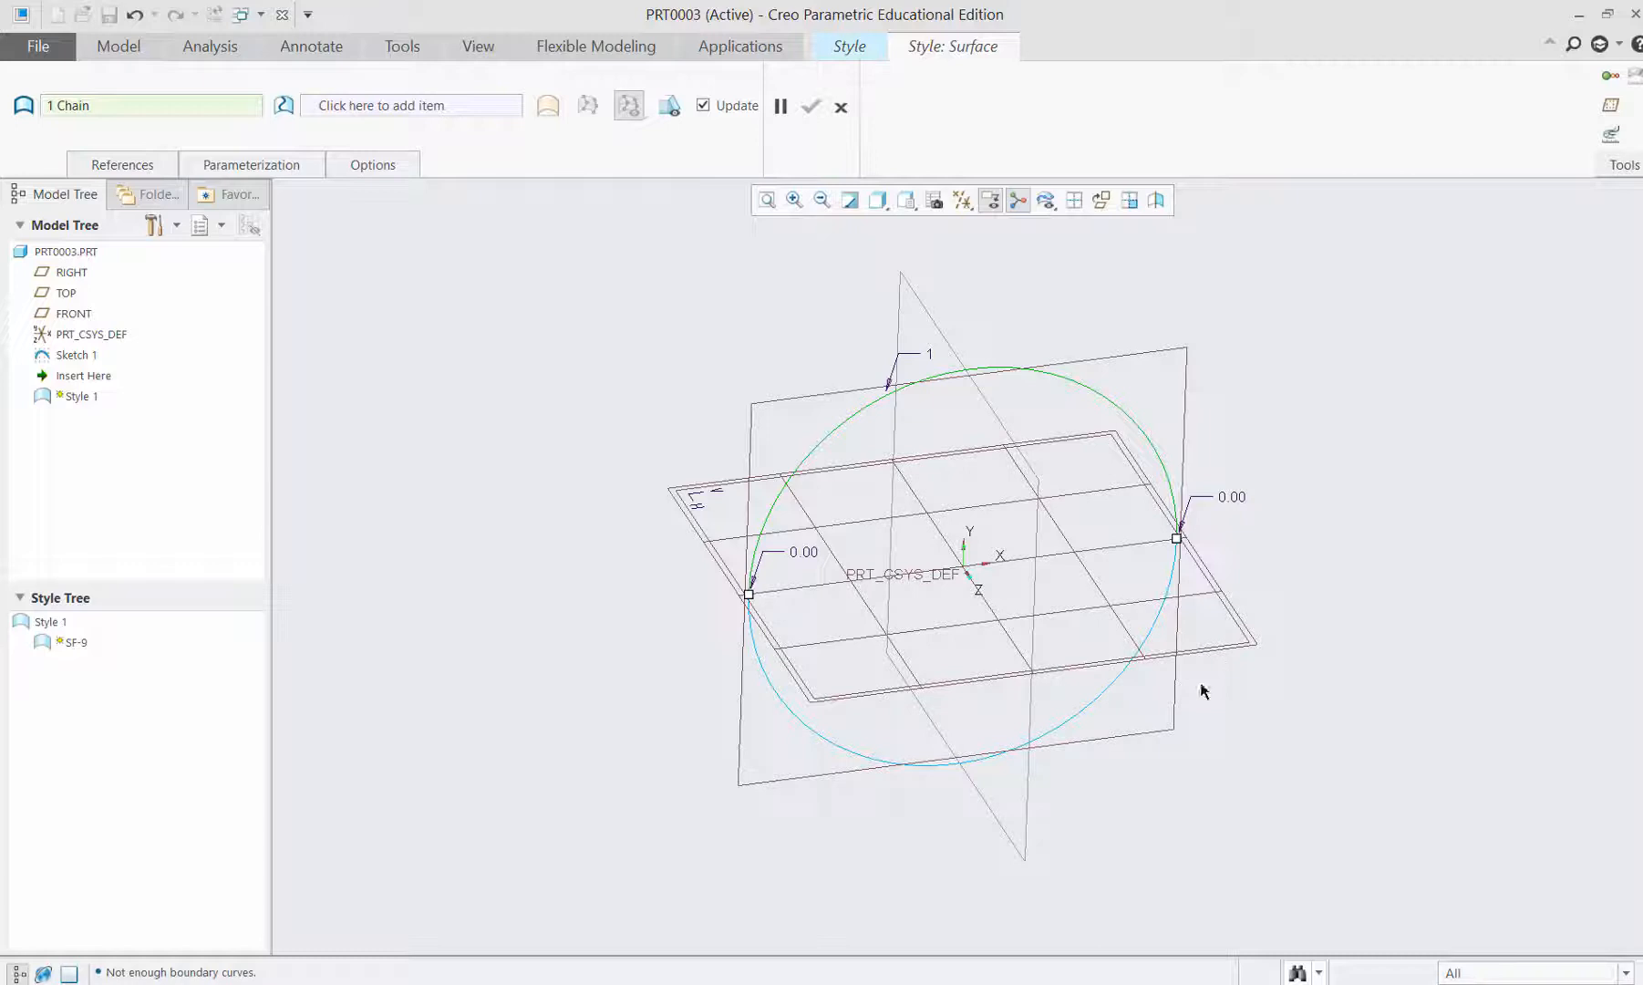
mouse_move(1091, 715)
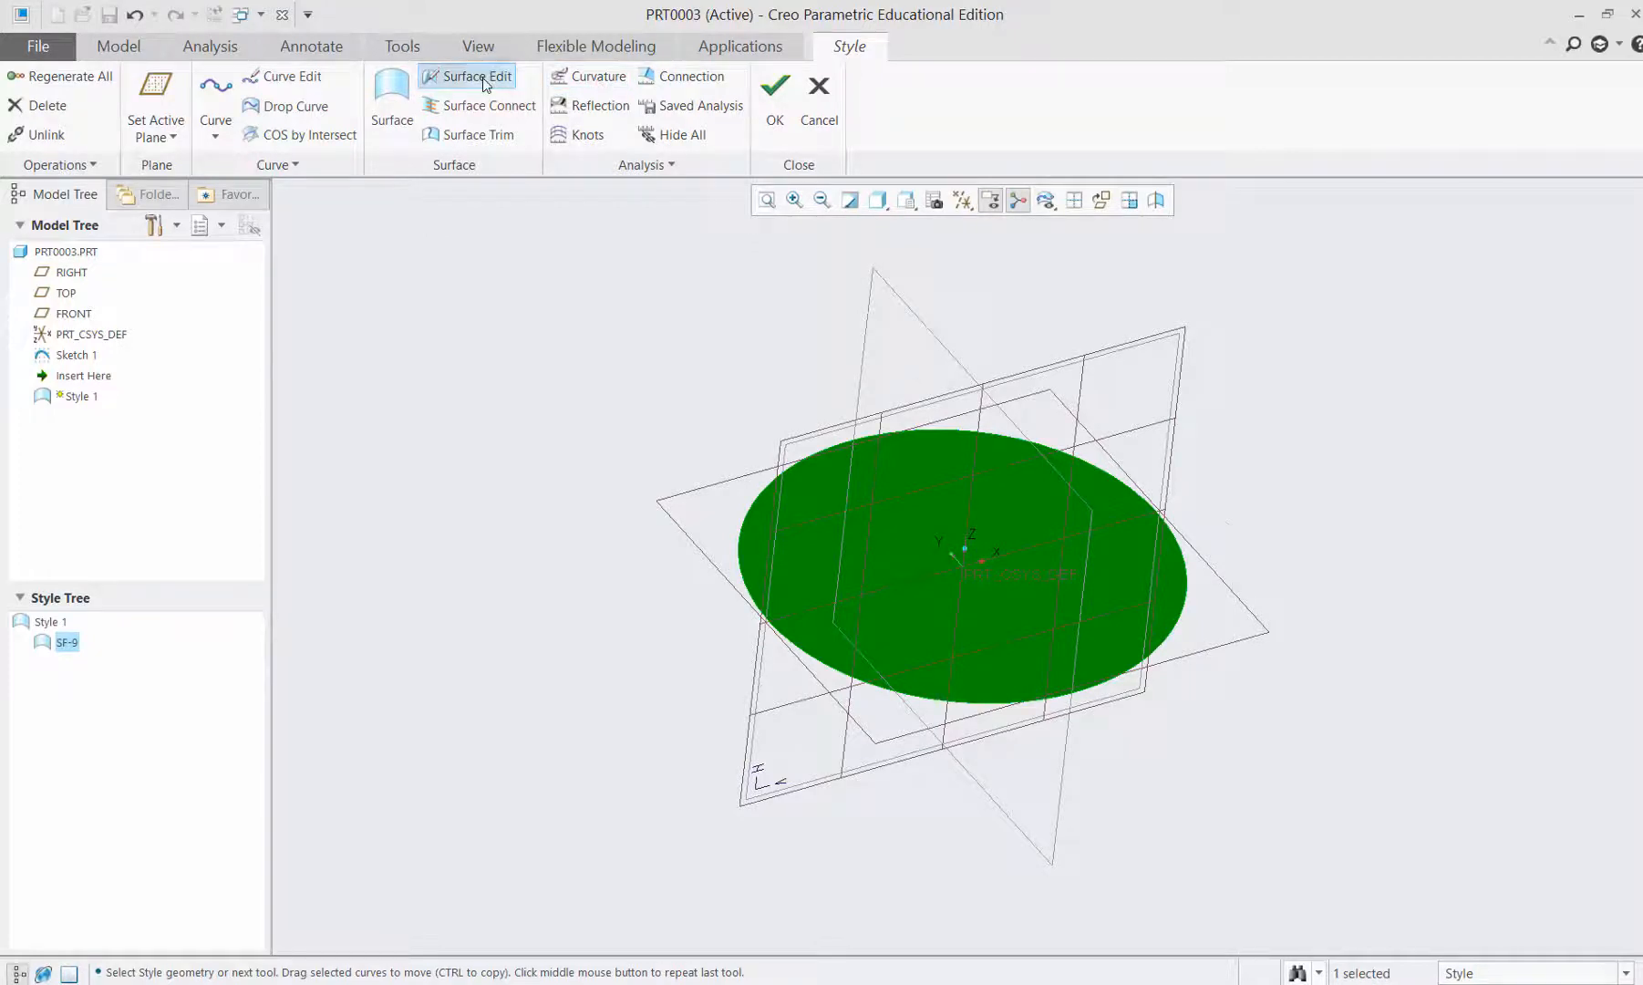
Edit surface SF-9 with a 10 by 10 mesh, Normal movement and 0.1 adjust increment.
click(472, 76)
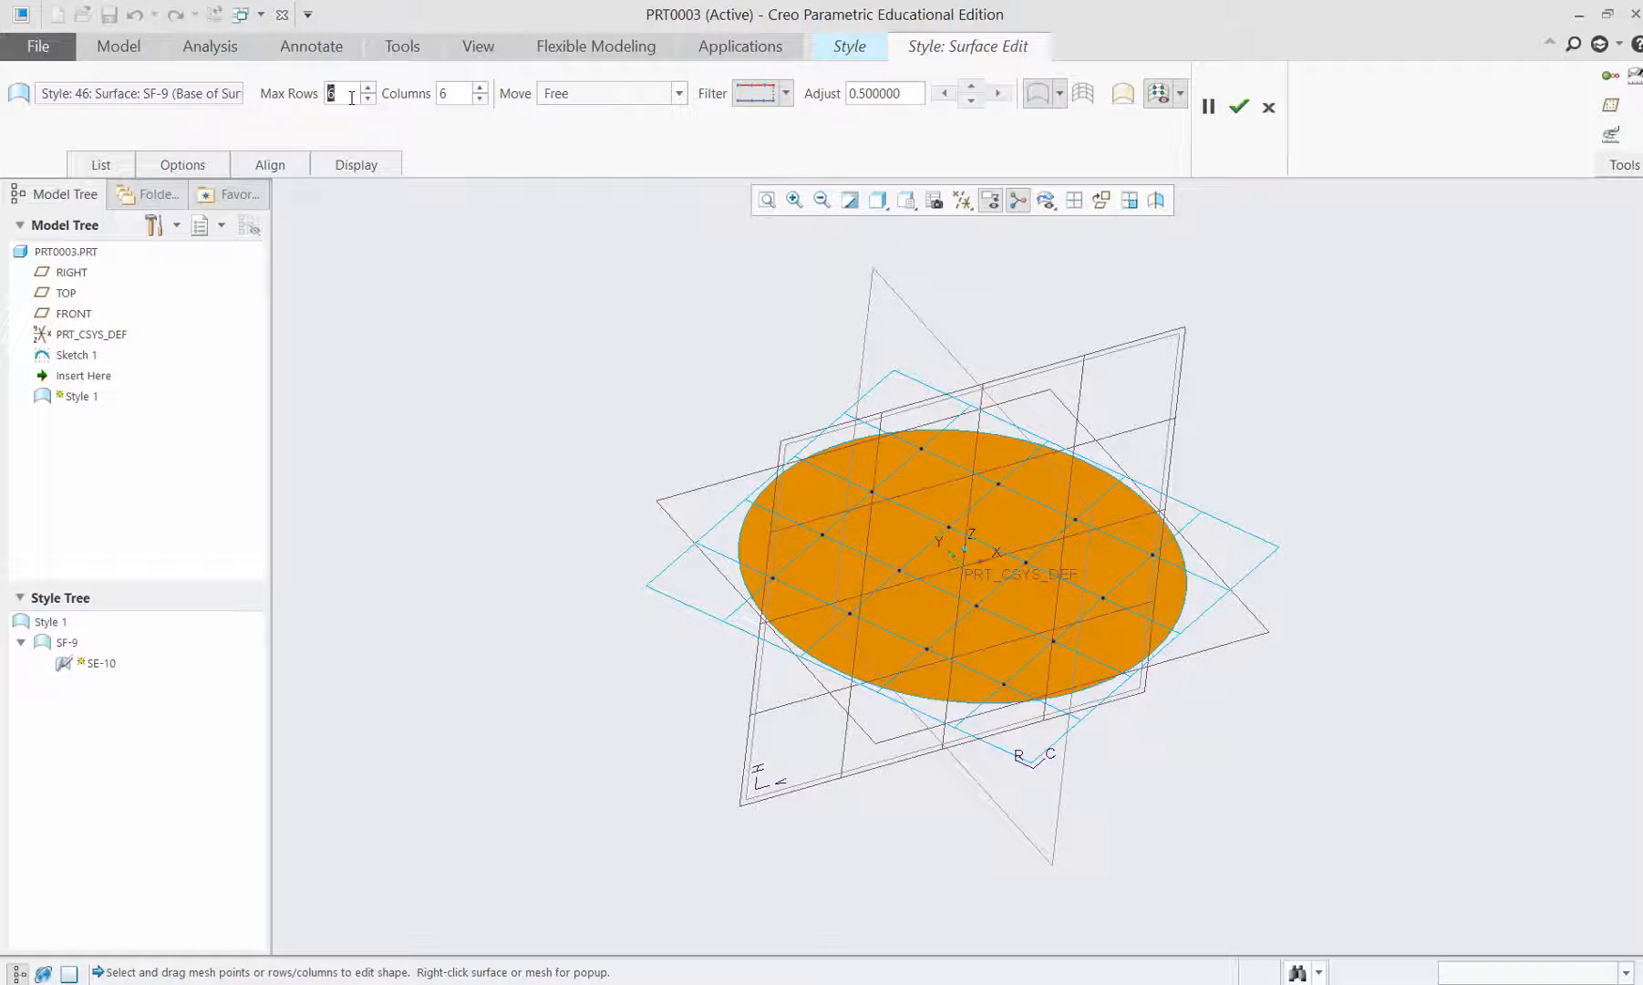
text(10)
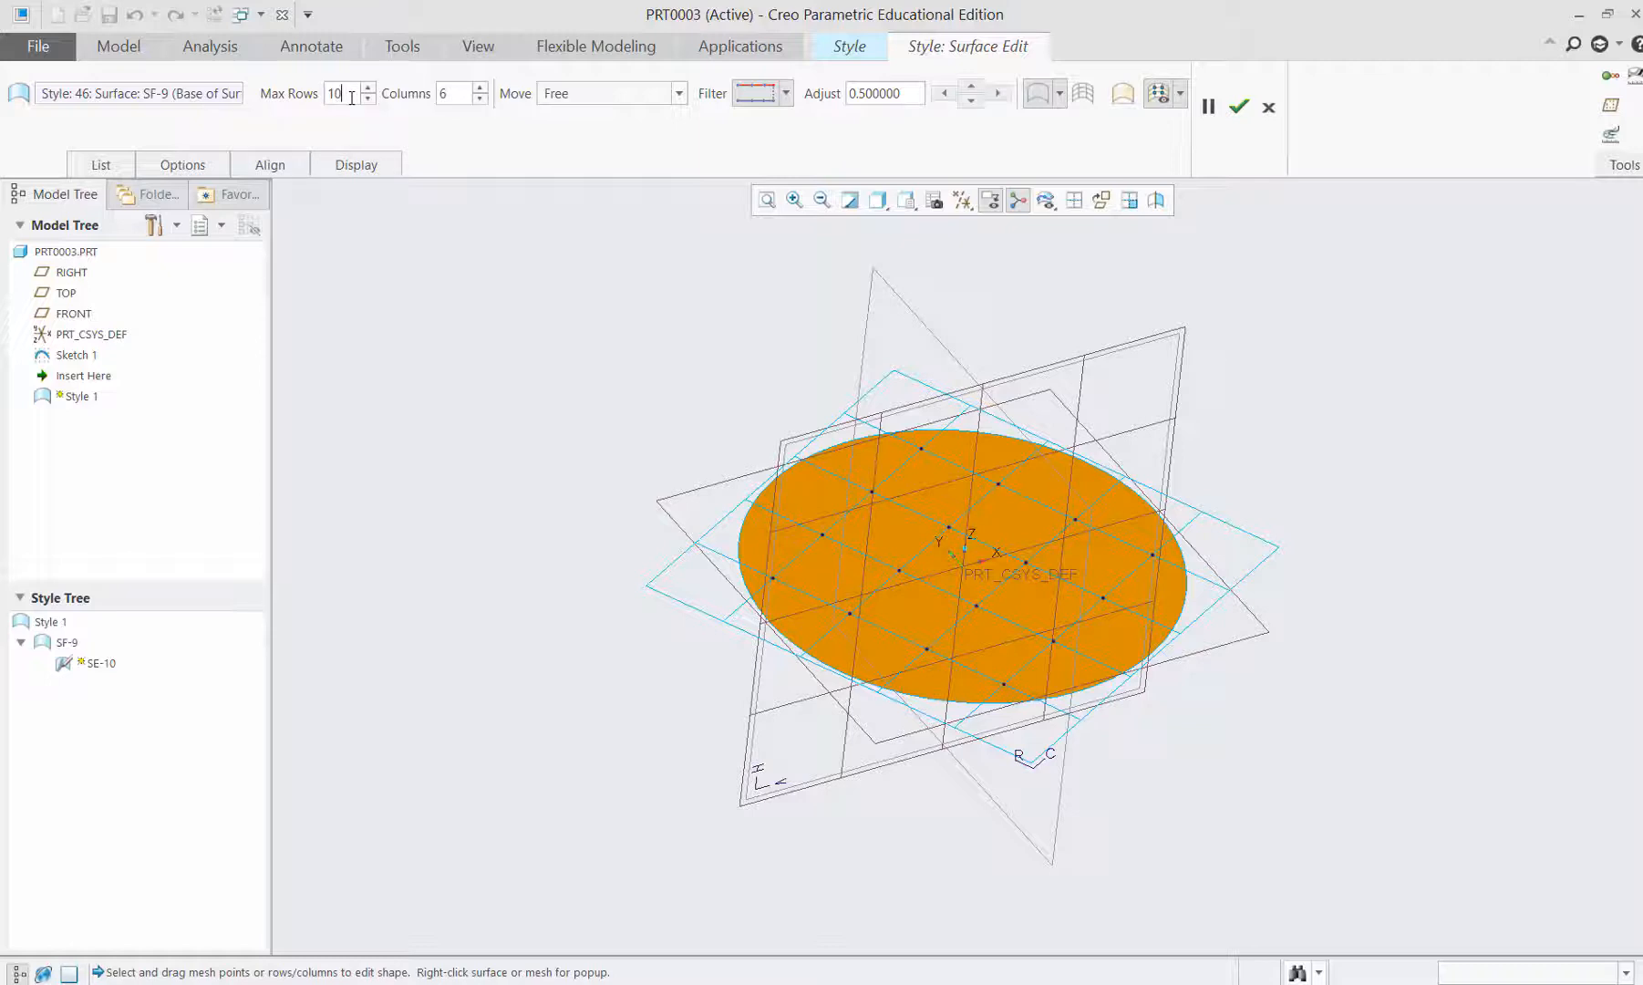
text(10)
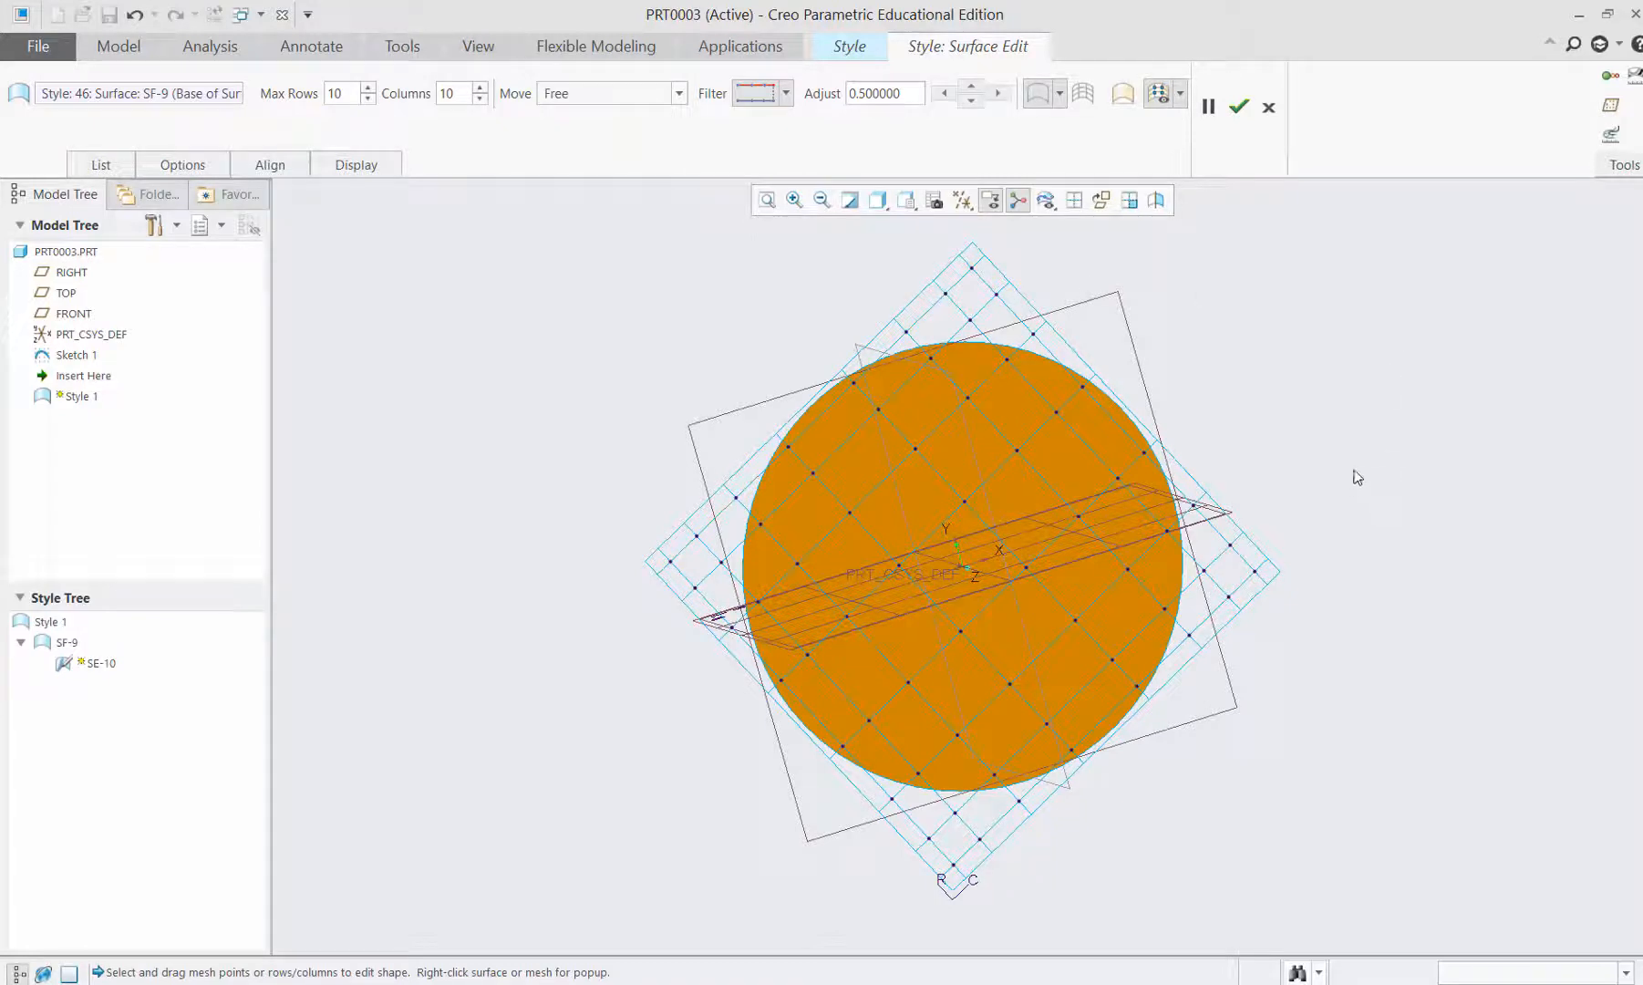
click(678, 93)
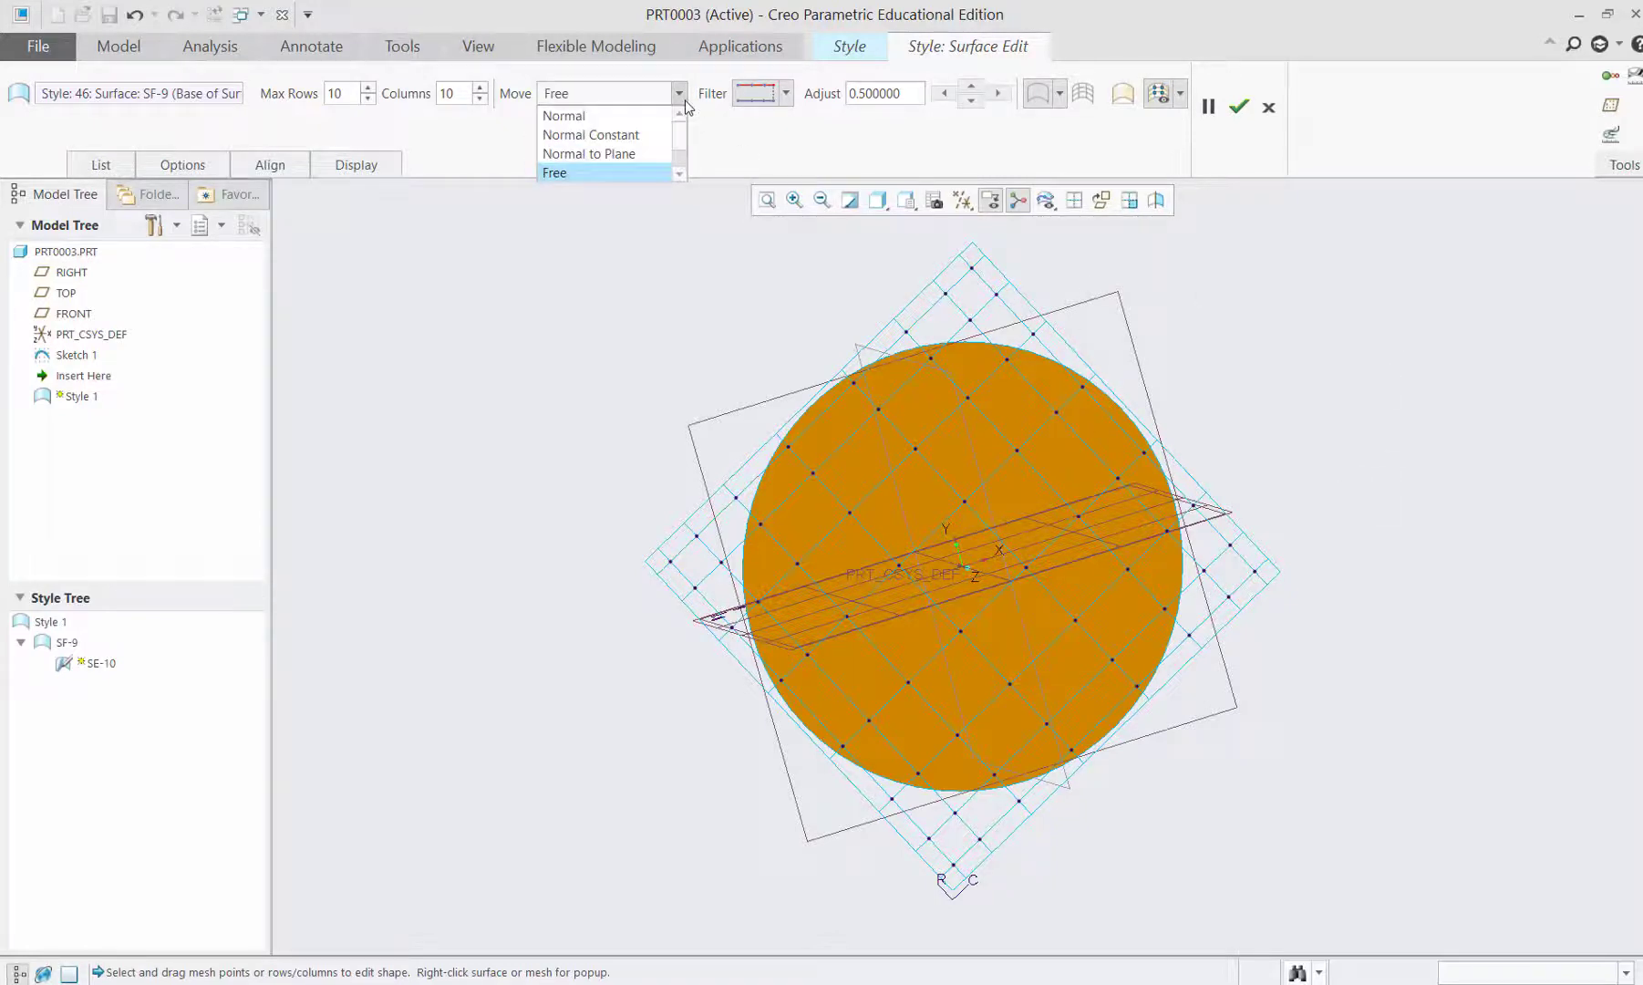
click(563, 114)
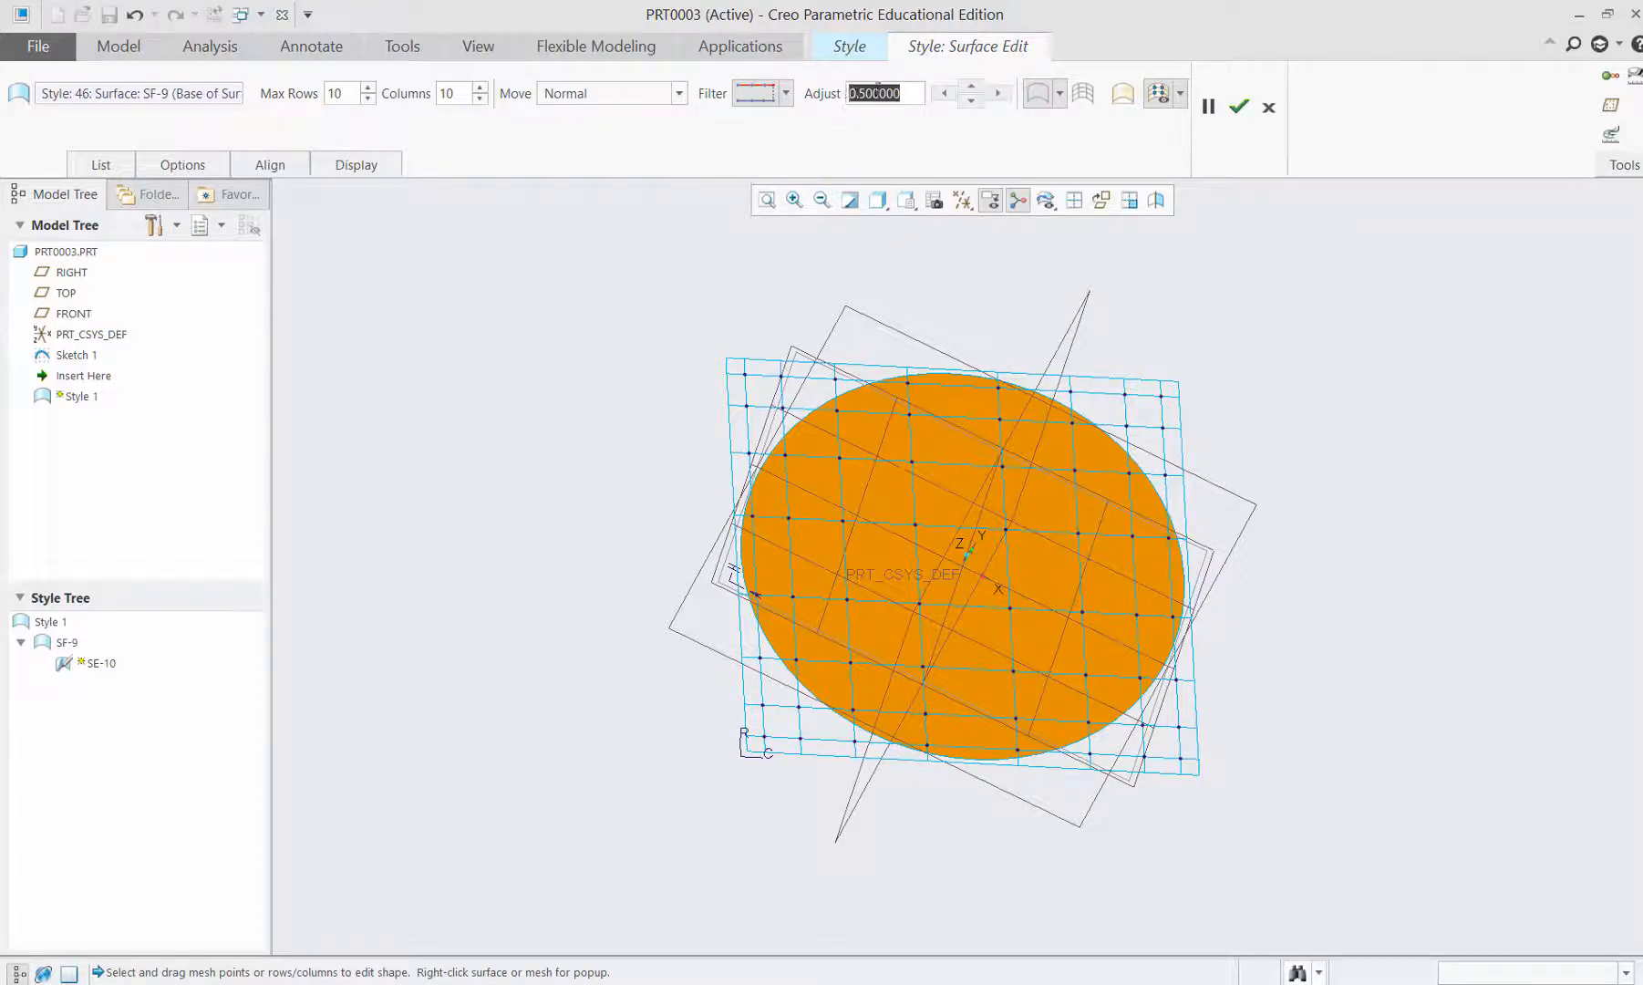
text(0.100000)
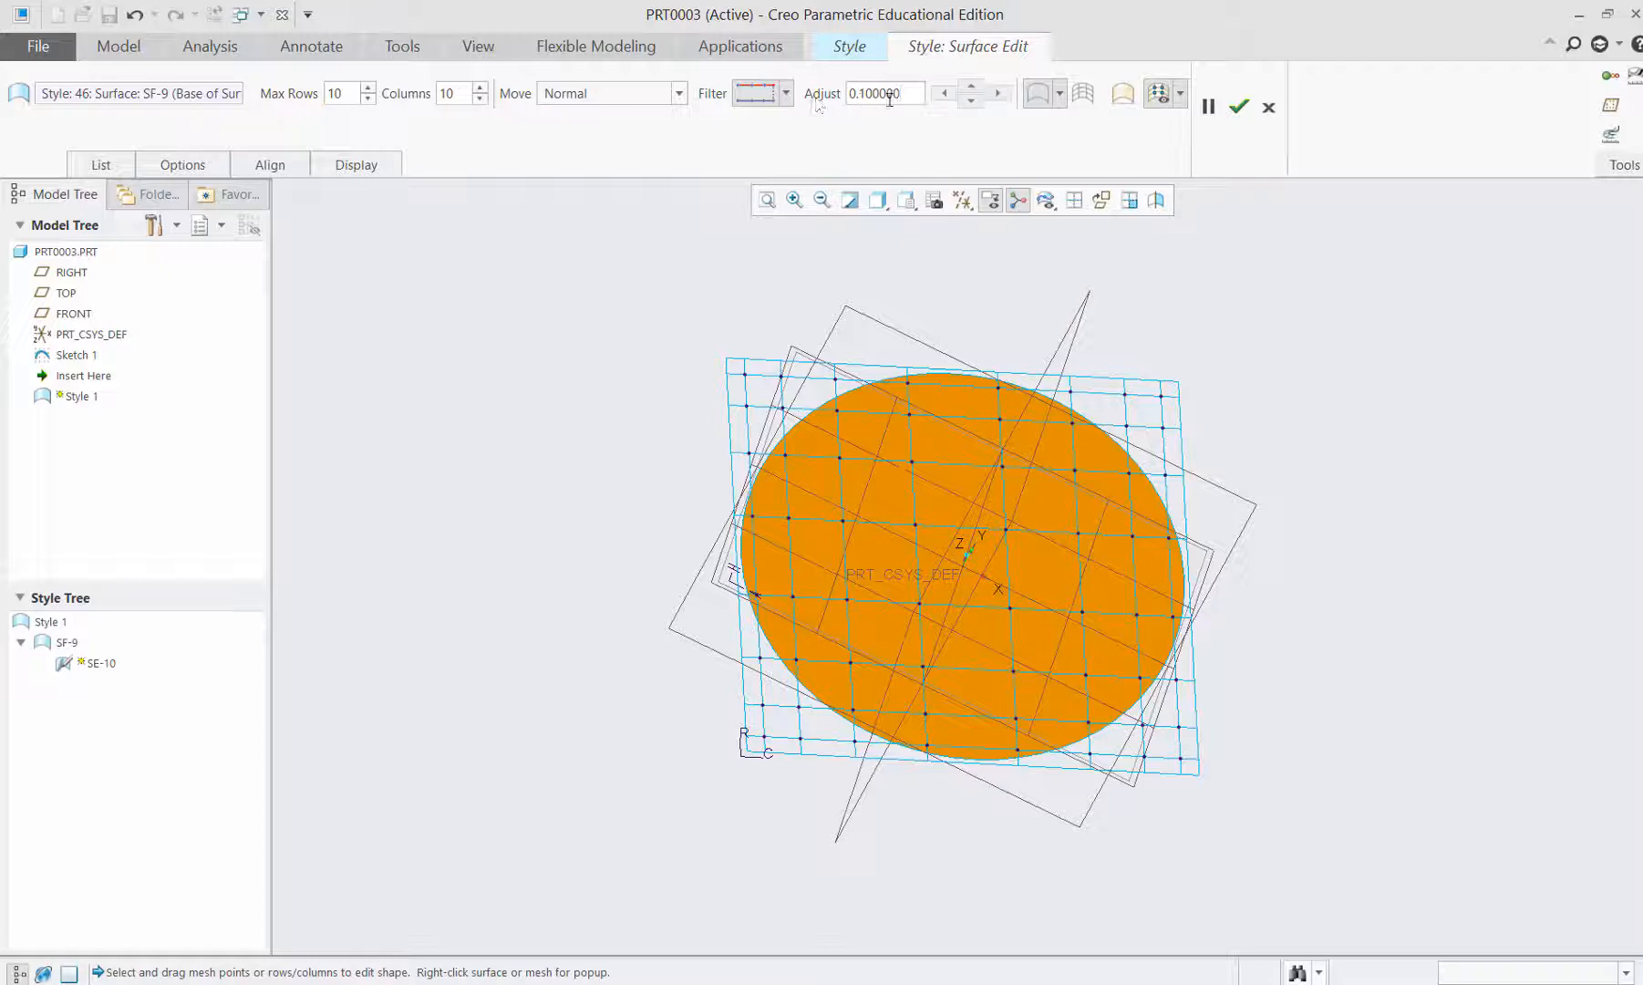
mouse_move(888, 94)
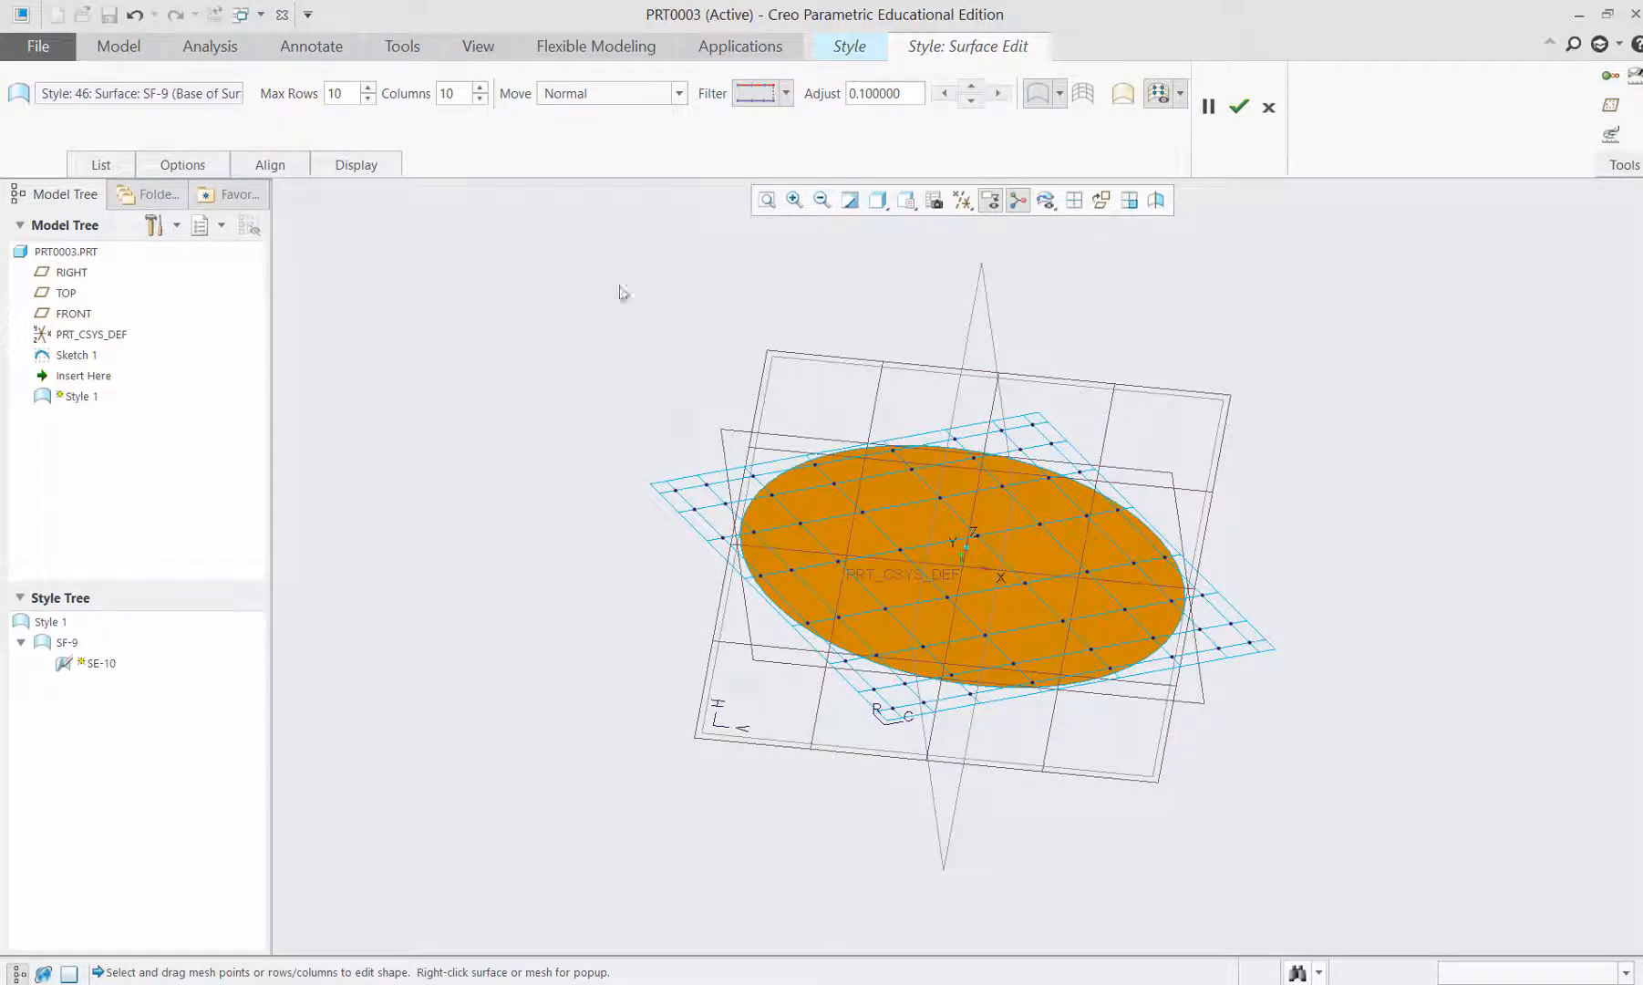
Try Normal to Plane, return to Normal movement and pull mesh points into a raised peak.
click(679, 93)
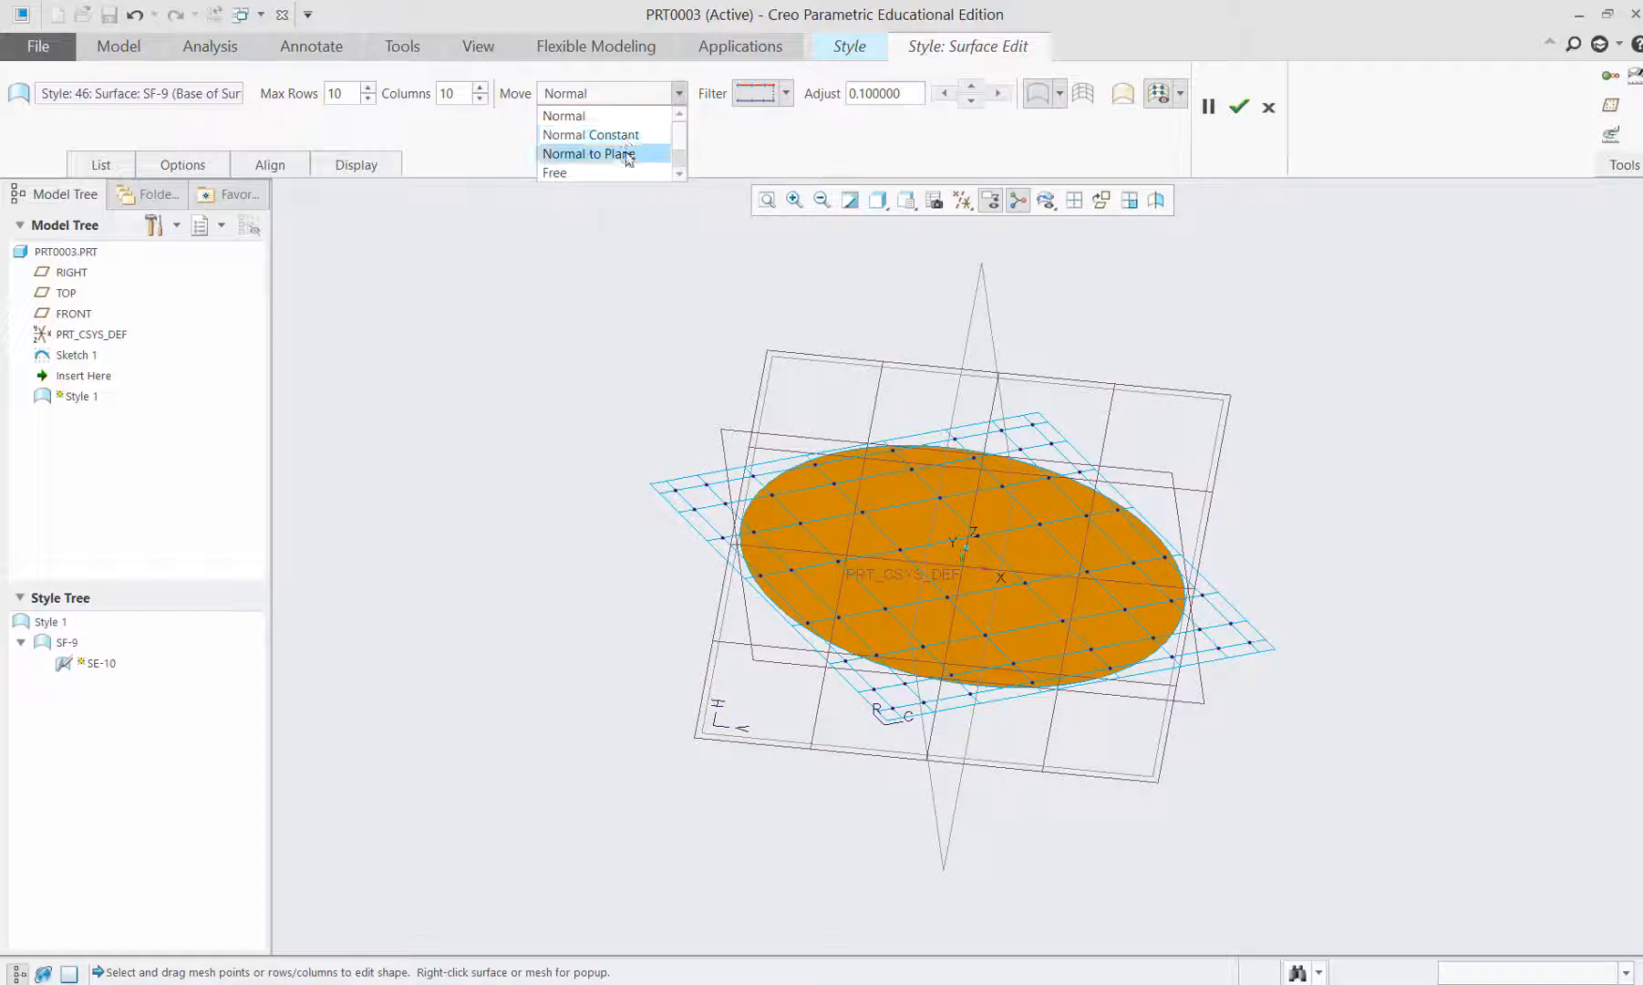
click(590, 153)
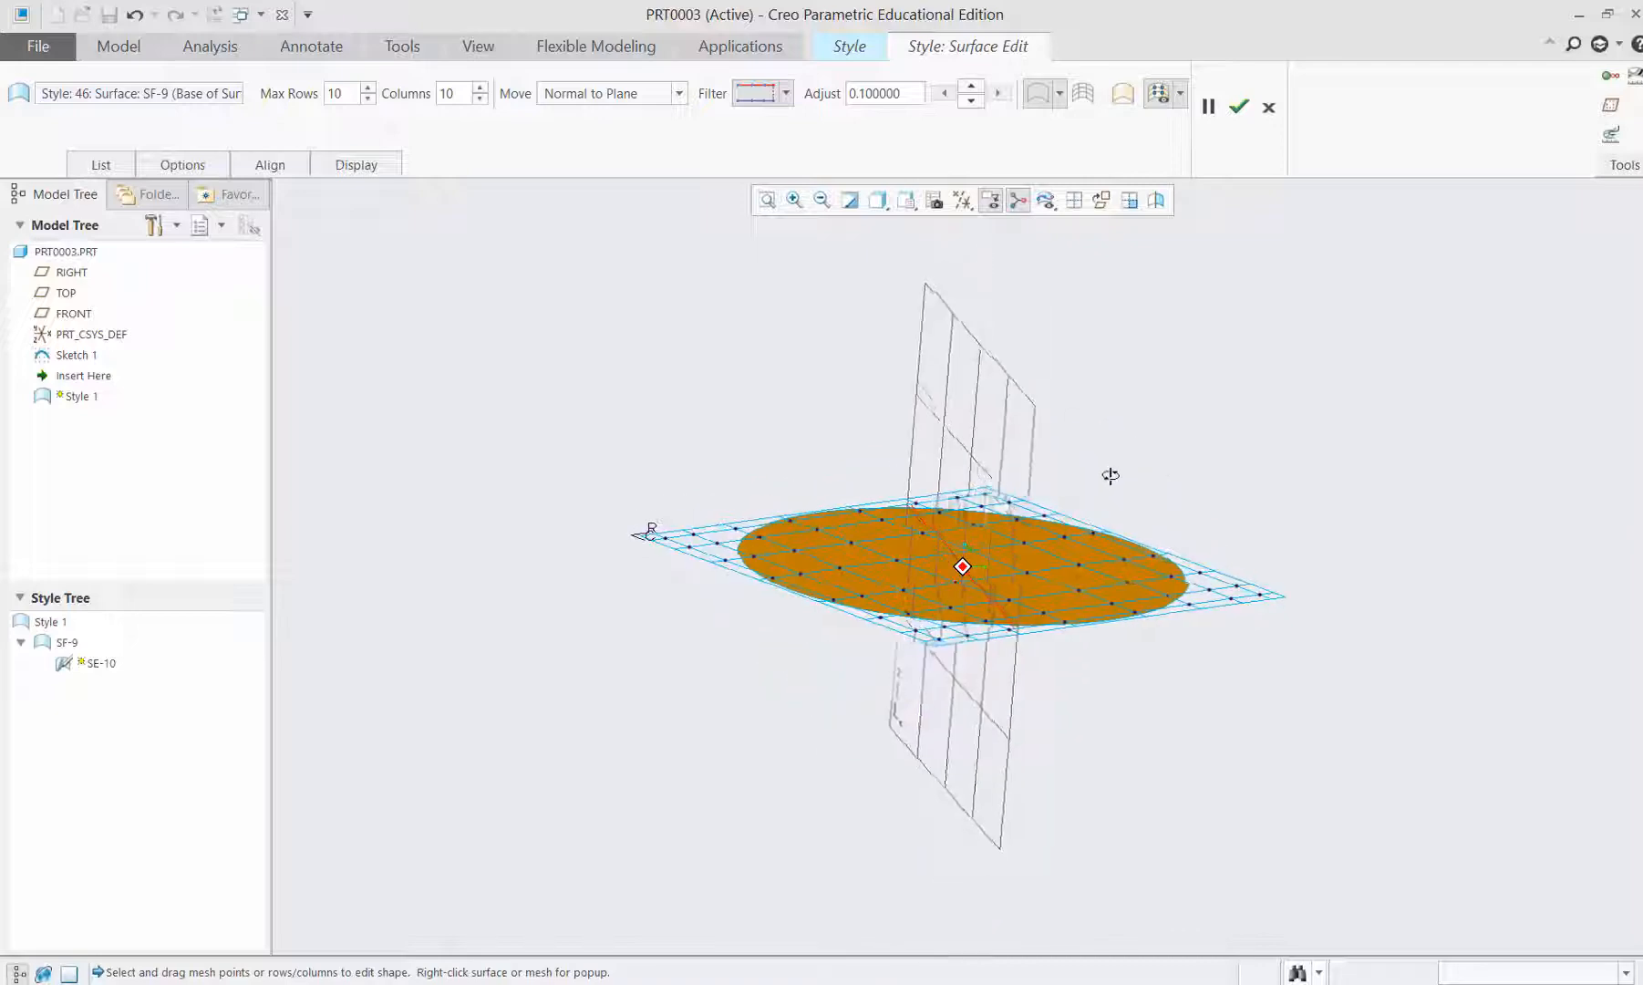
click(676, 93)
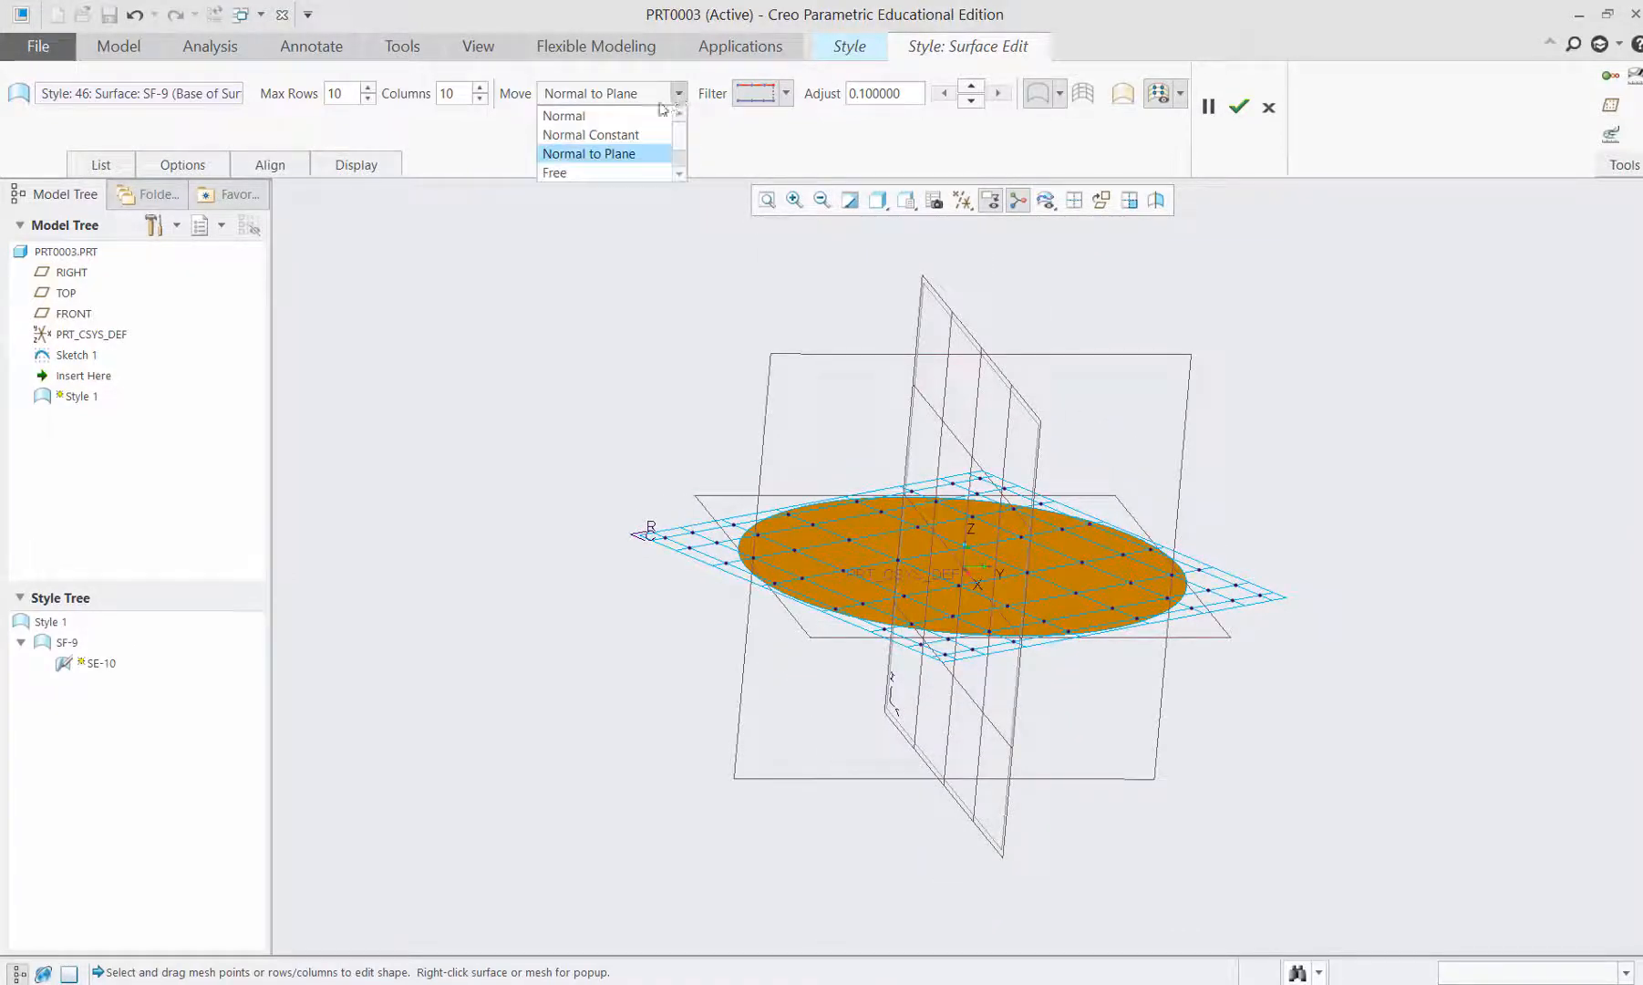
click(563, 115)
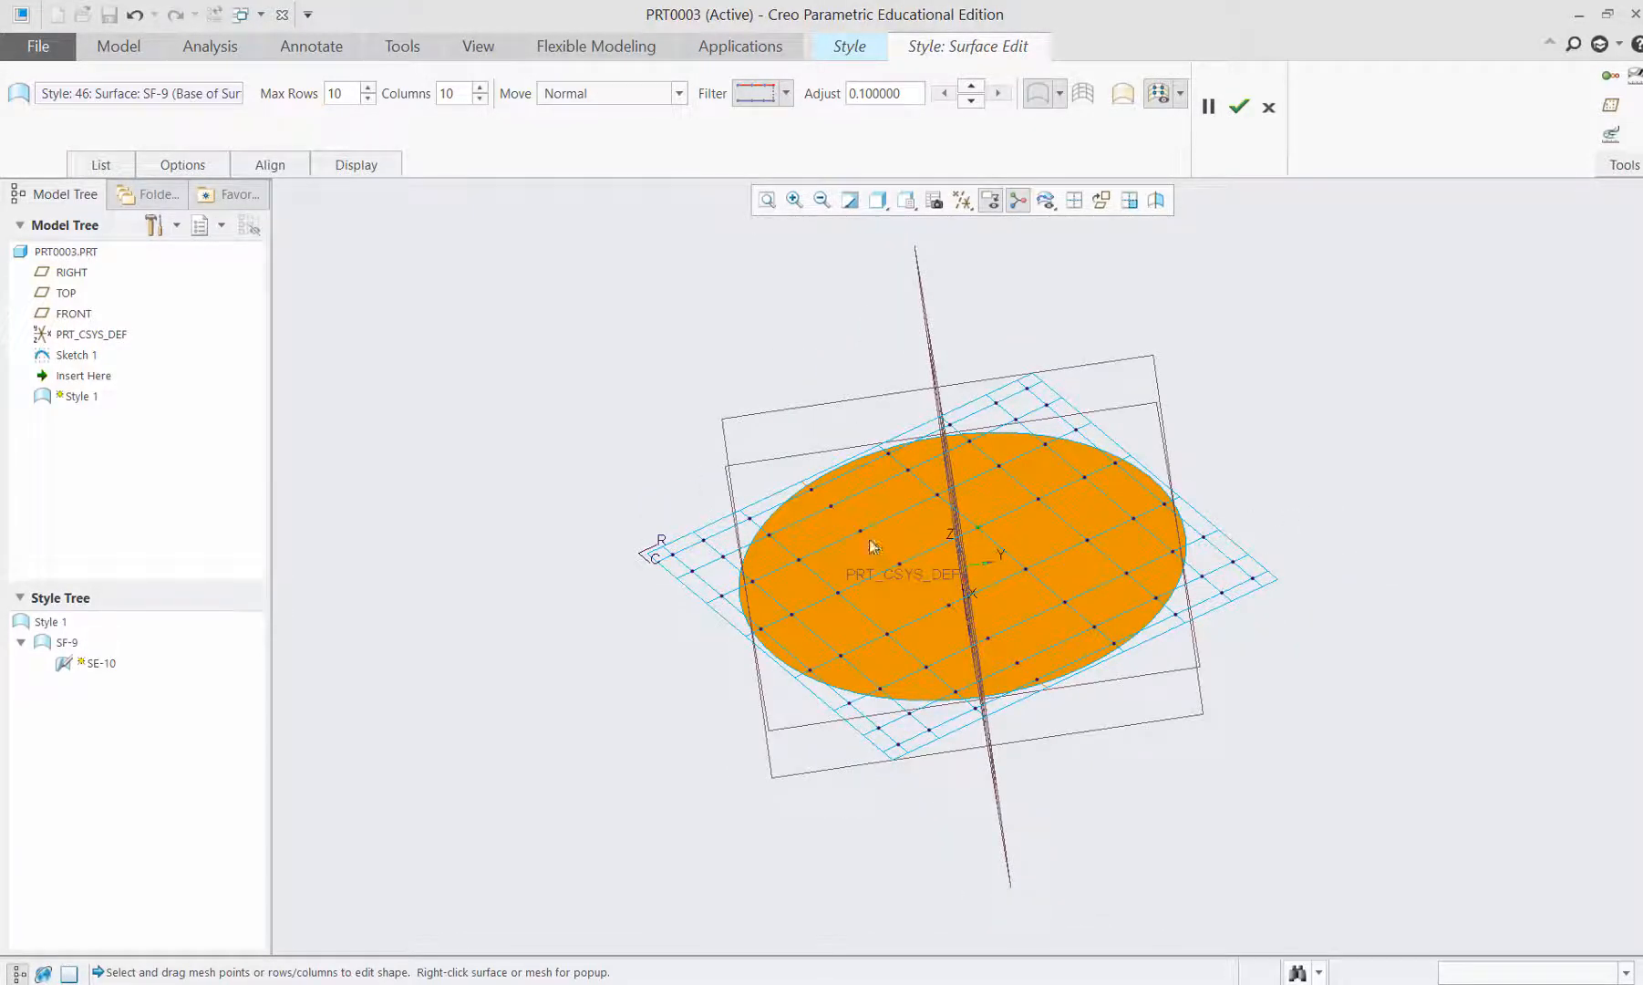
drag(873, 547, 844, 422)
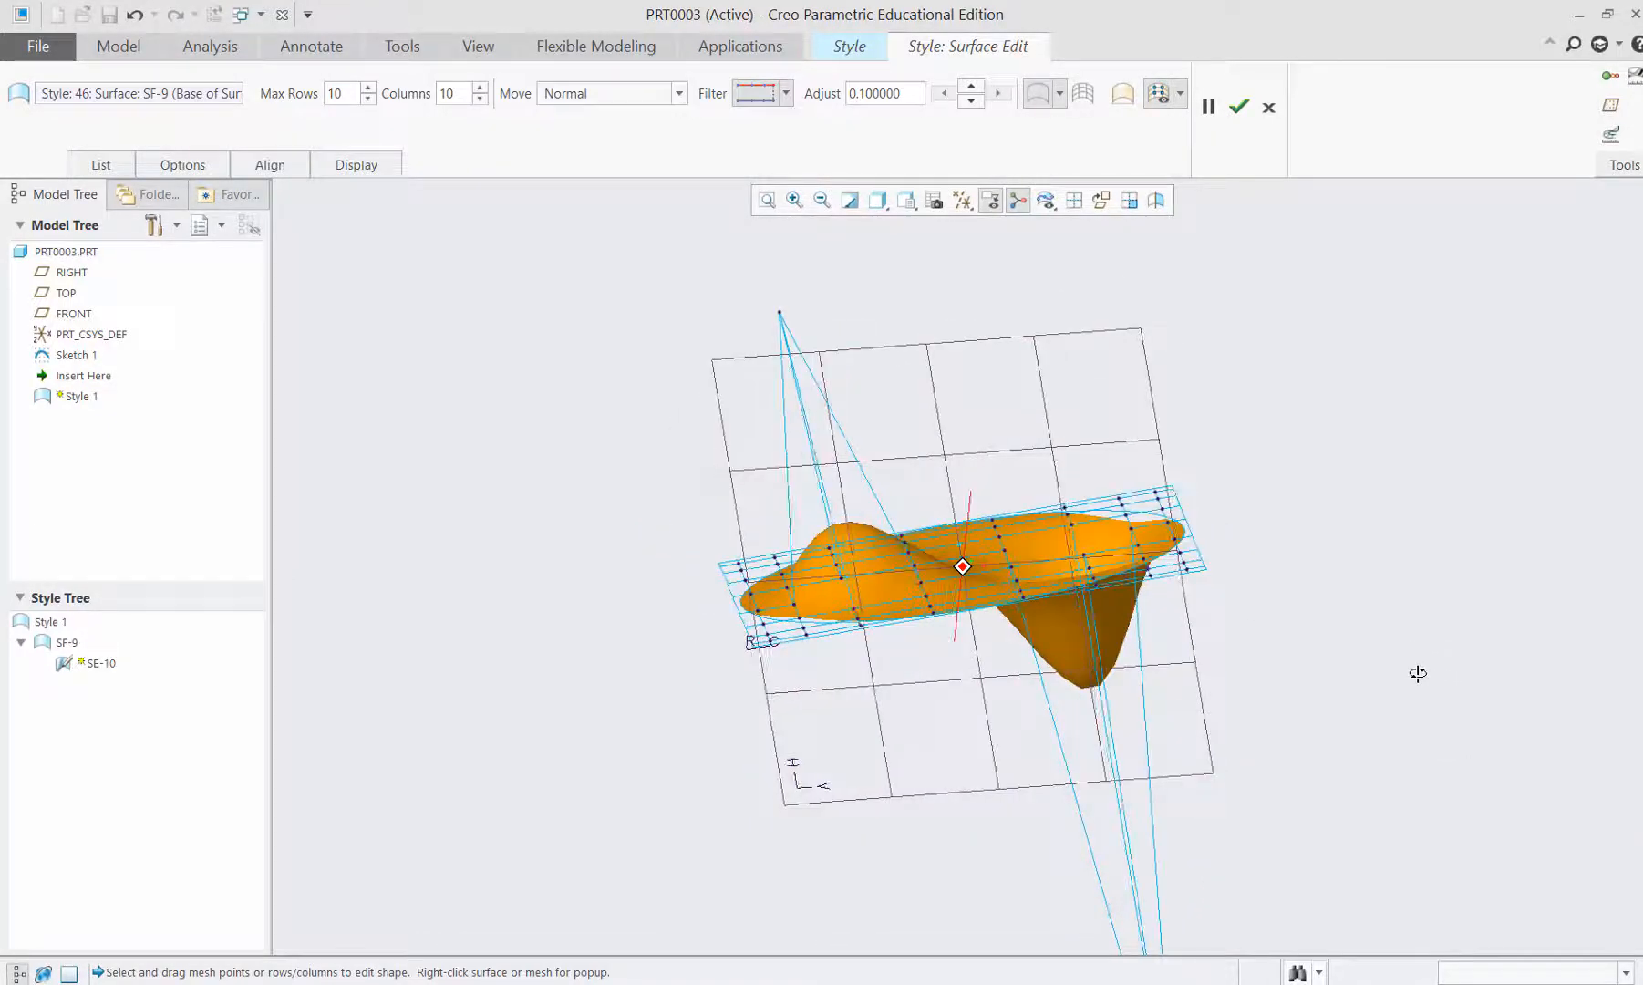
With Normal Constant movement push points into another wave and accept surface edit SE-10.
drag(962, 565, 952, 497)
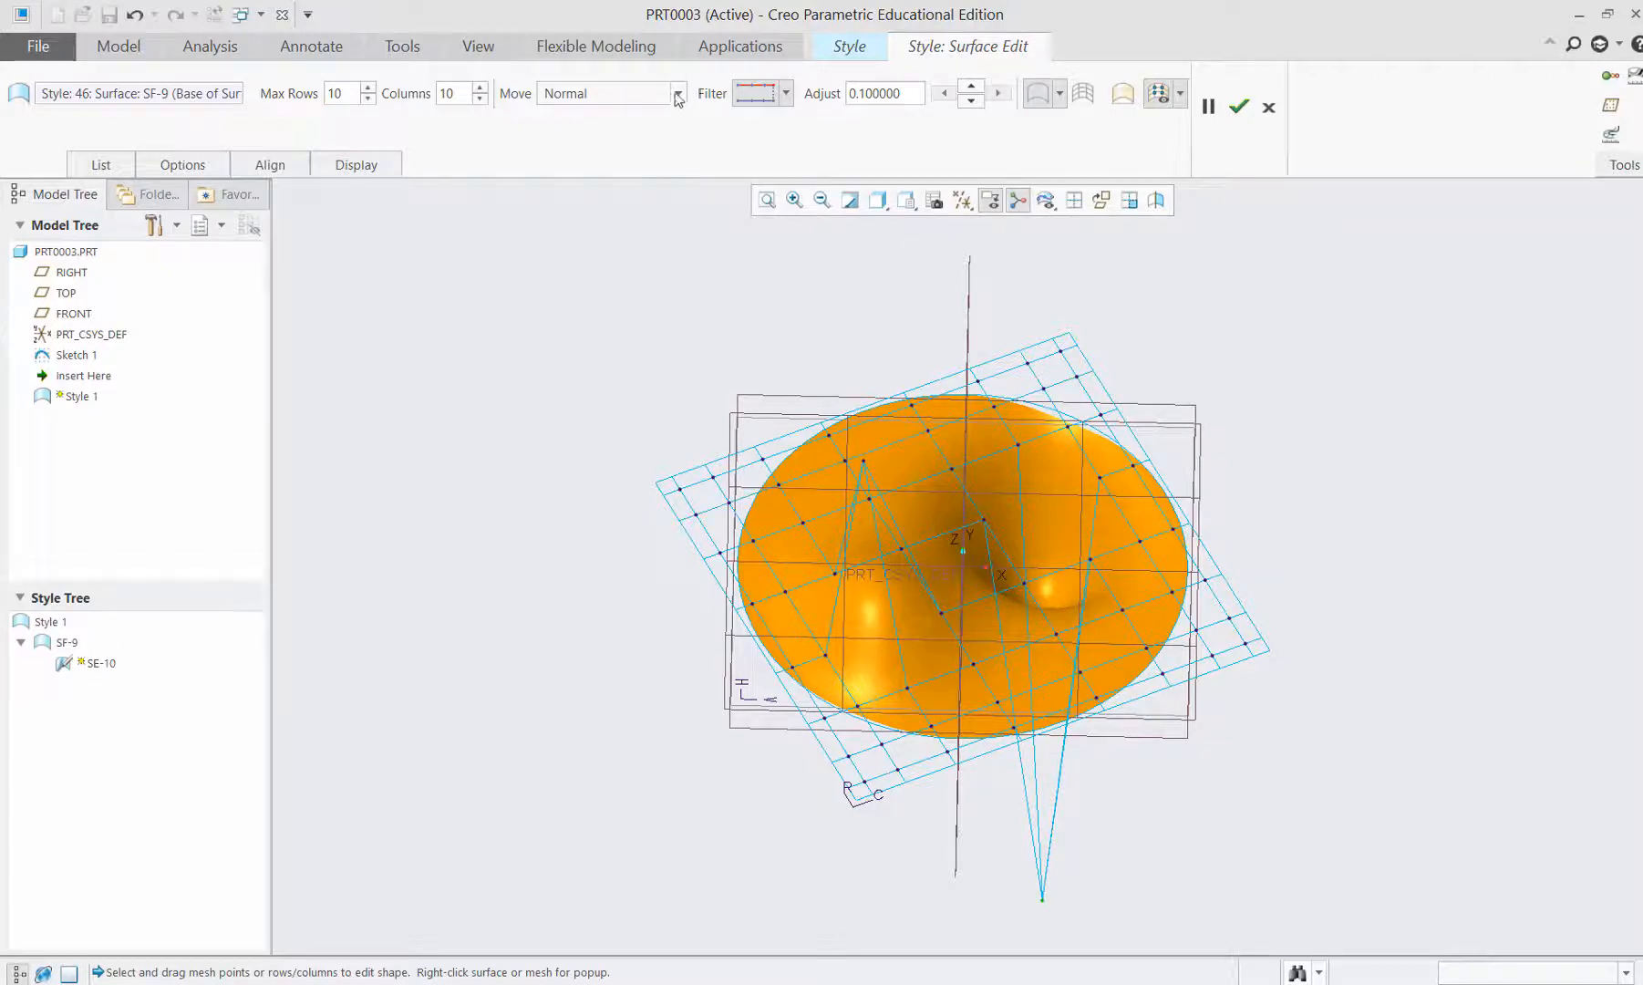
click(677, 93)
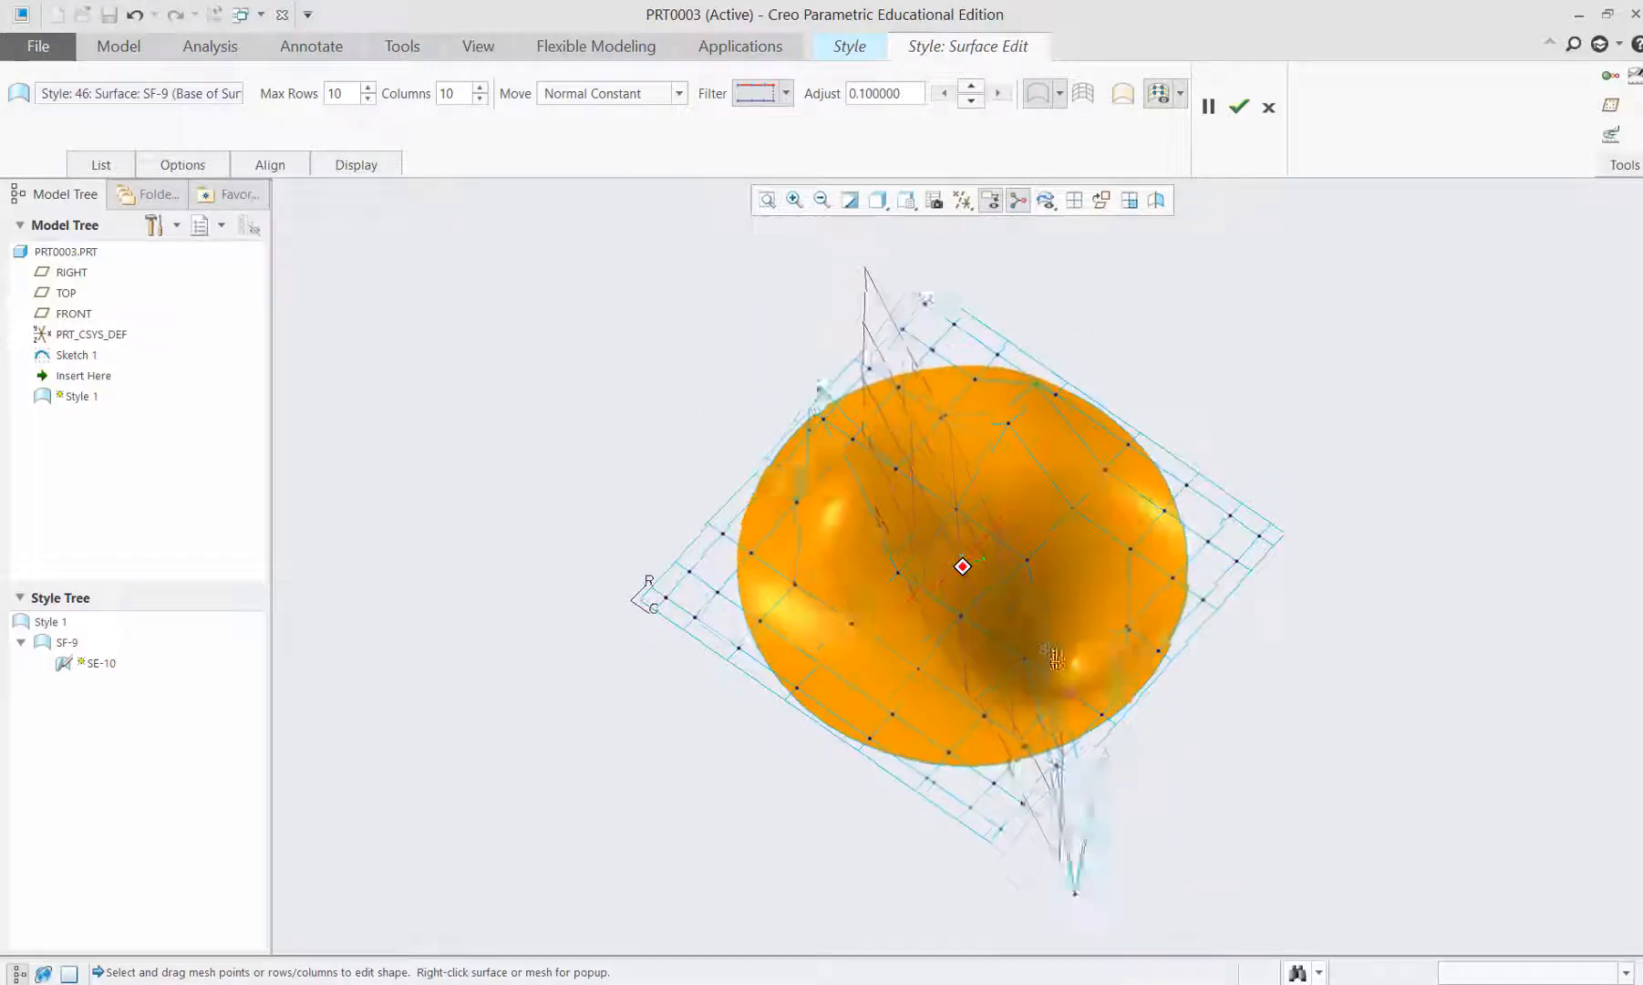
drag(961, 566, 940, 508)
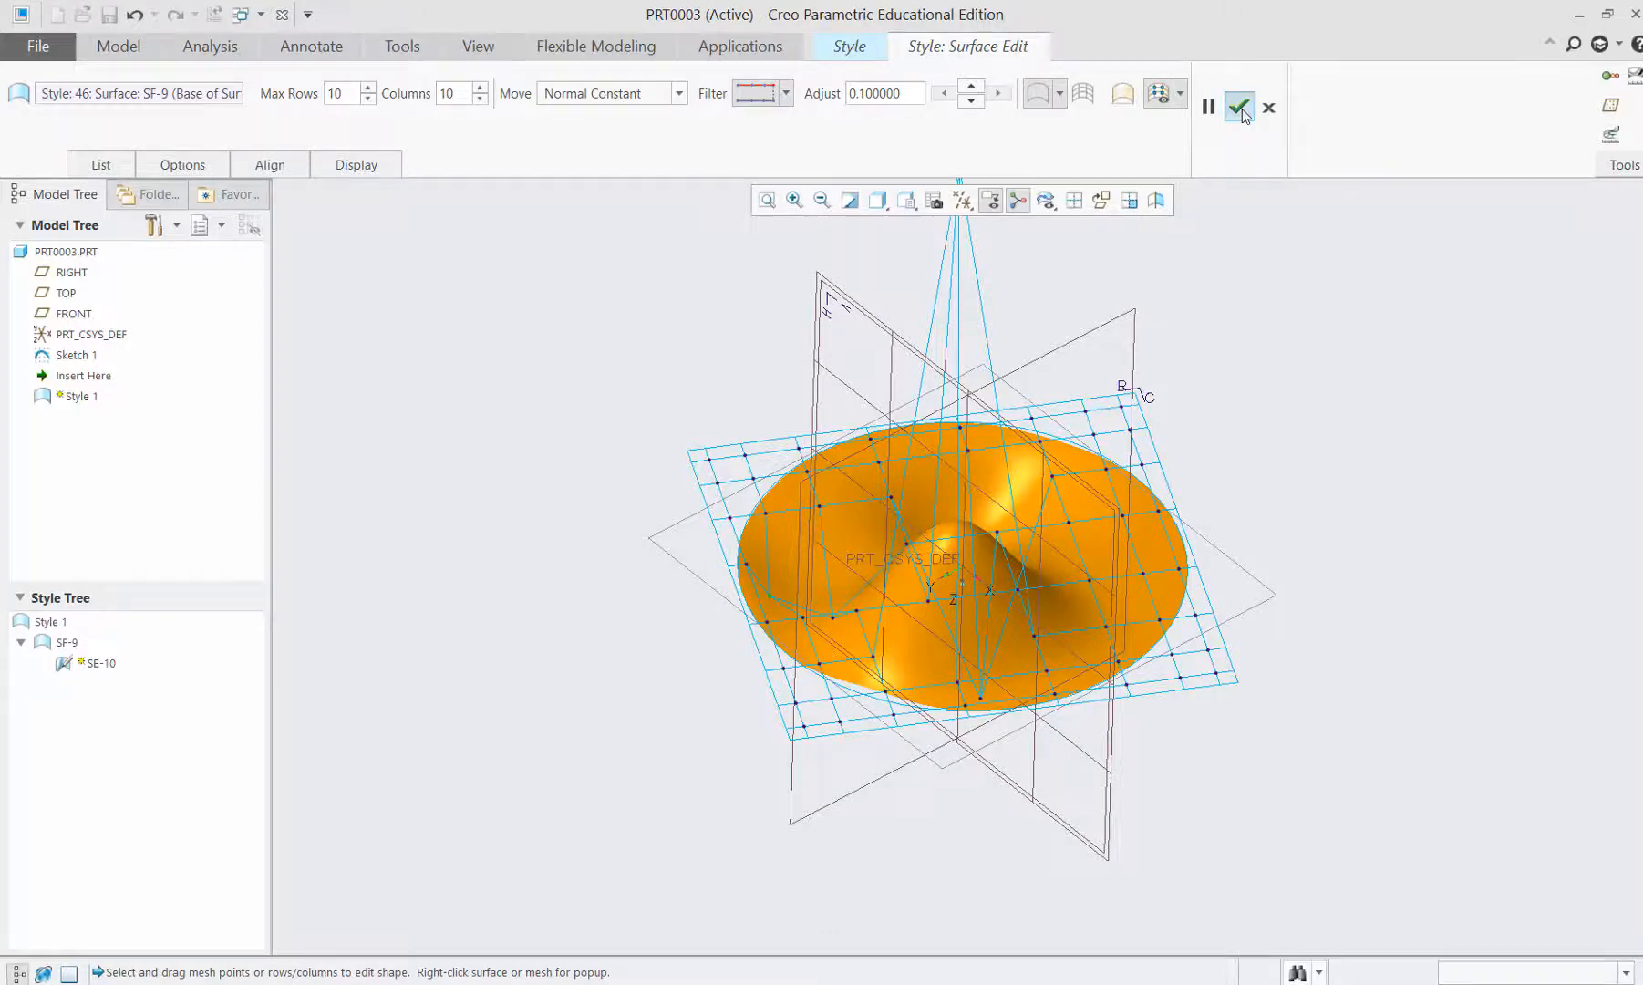
click(1240, 108)
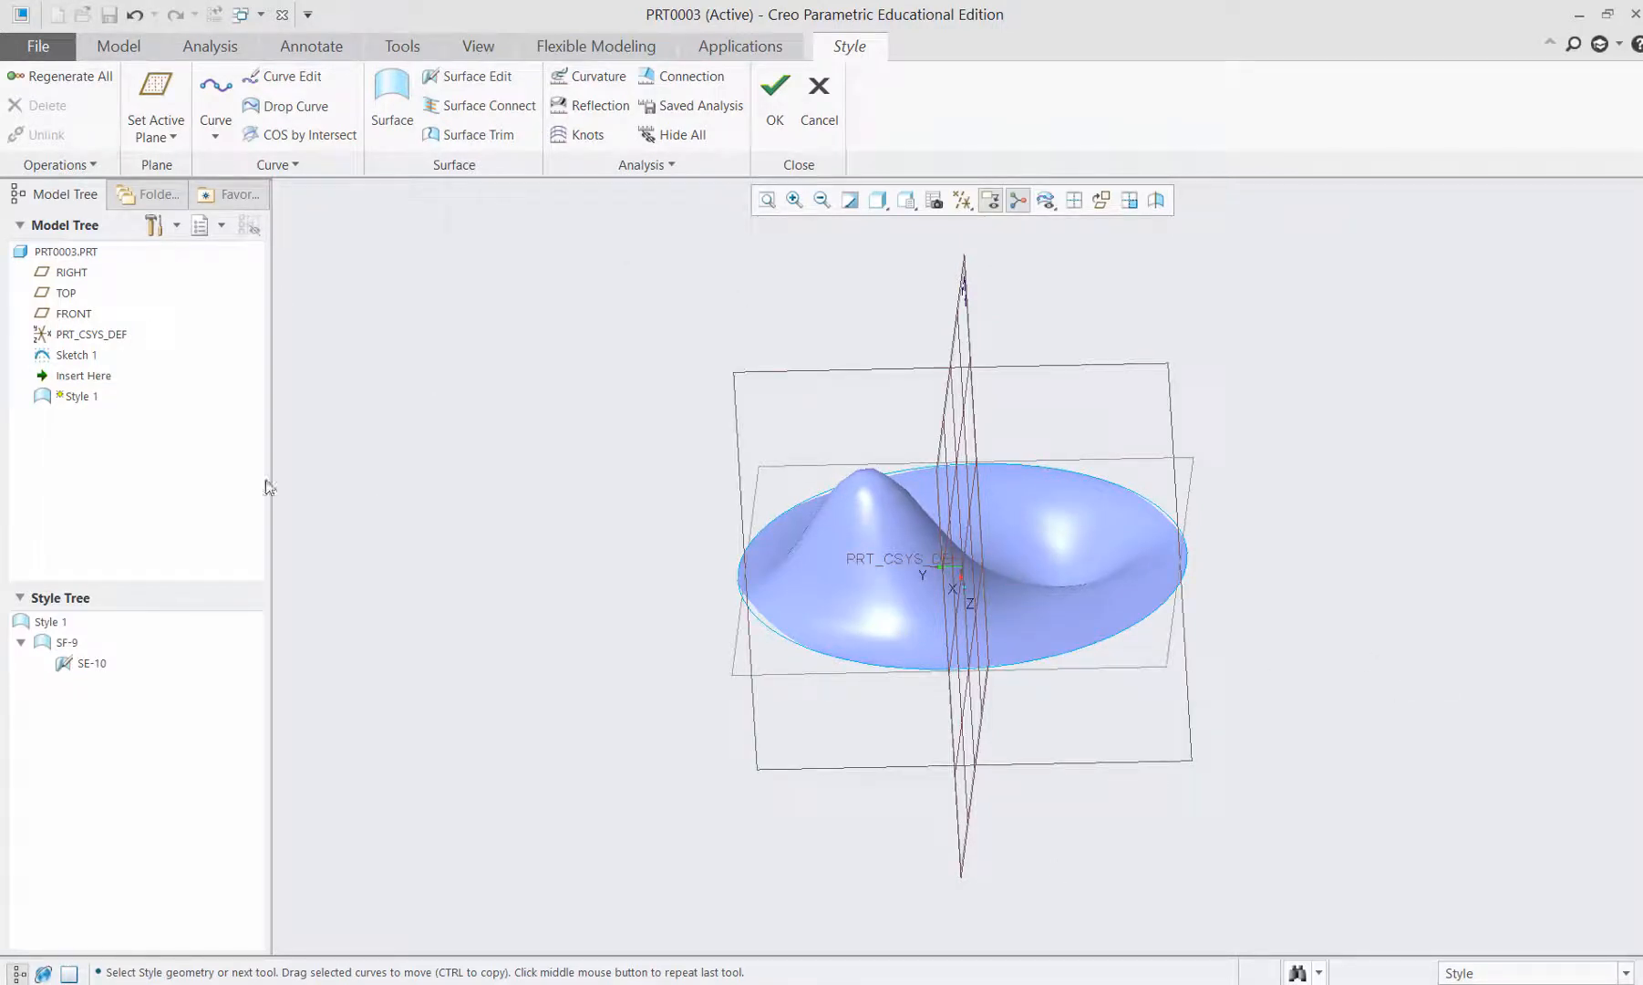
mouse_move(44, 438)
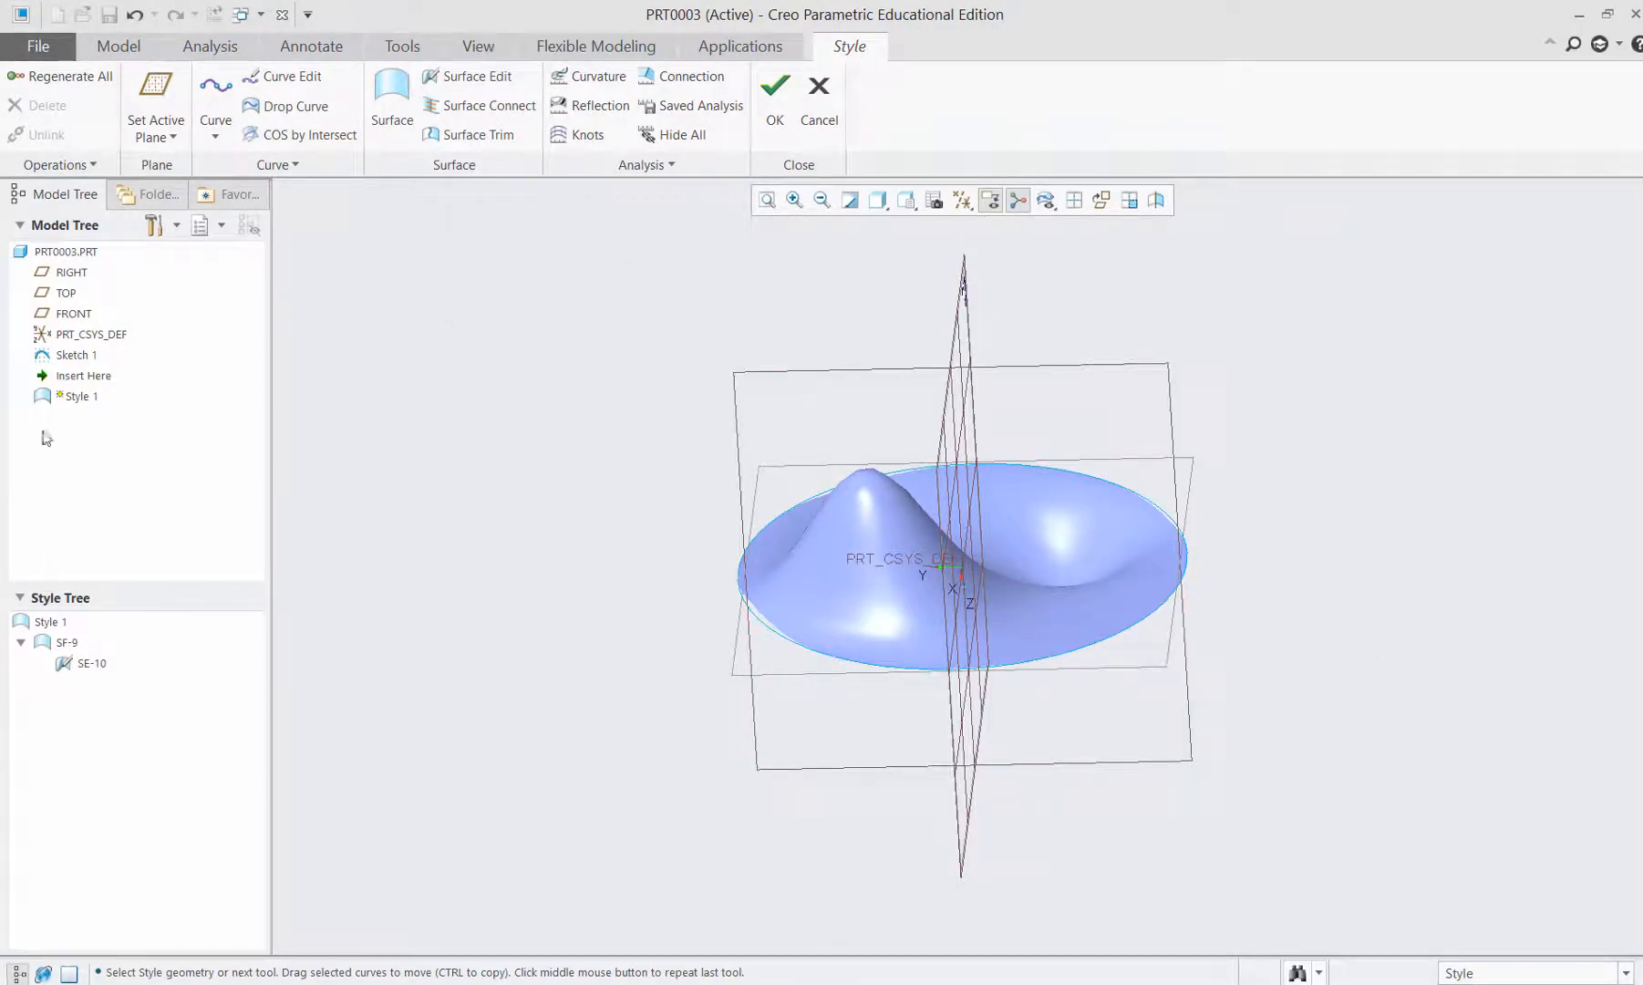
mouse_move(1242, 370)
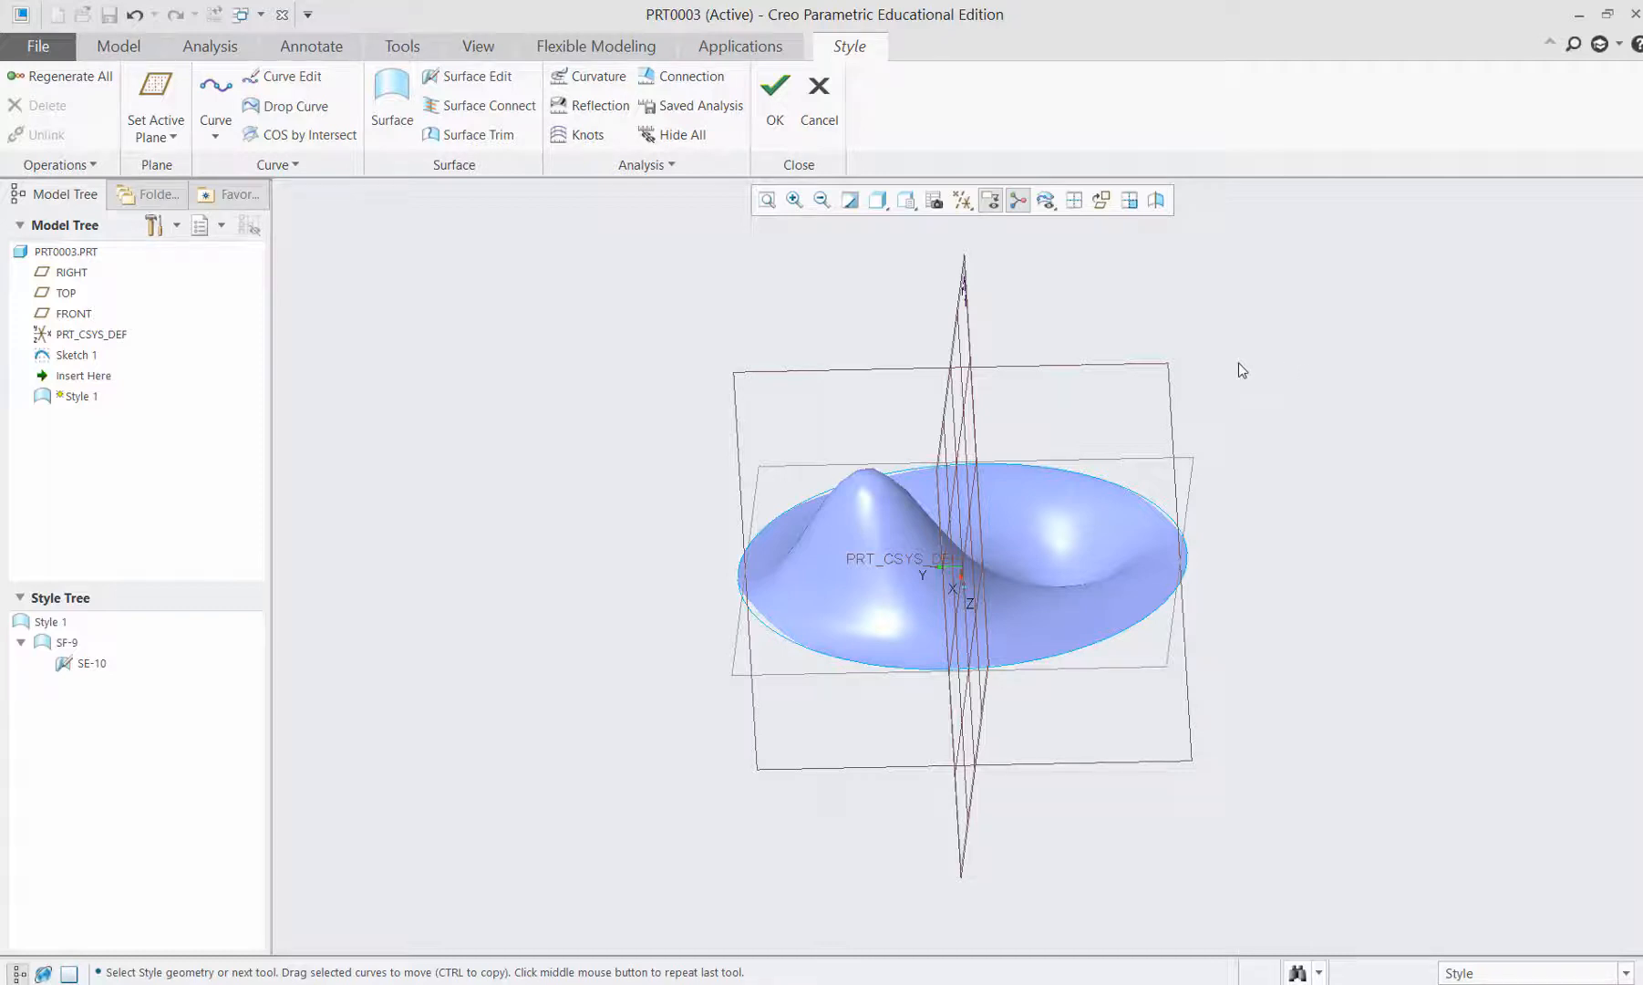
mouse_move(830, 340)
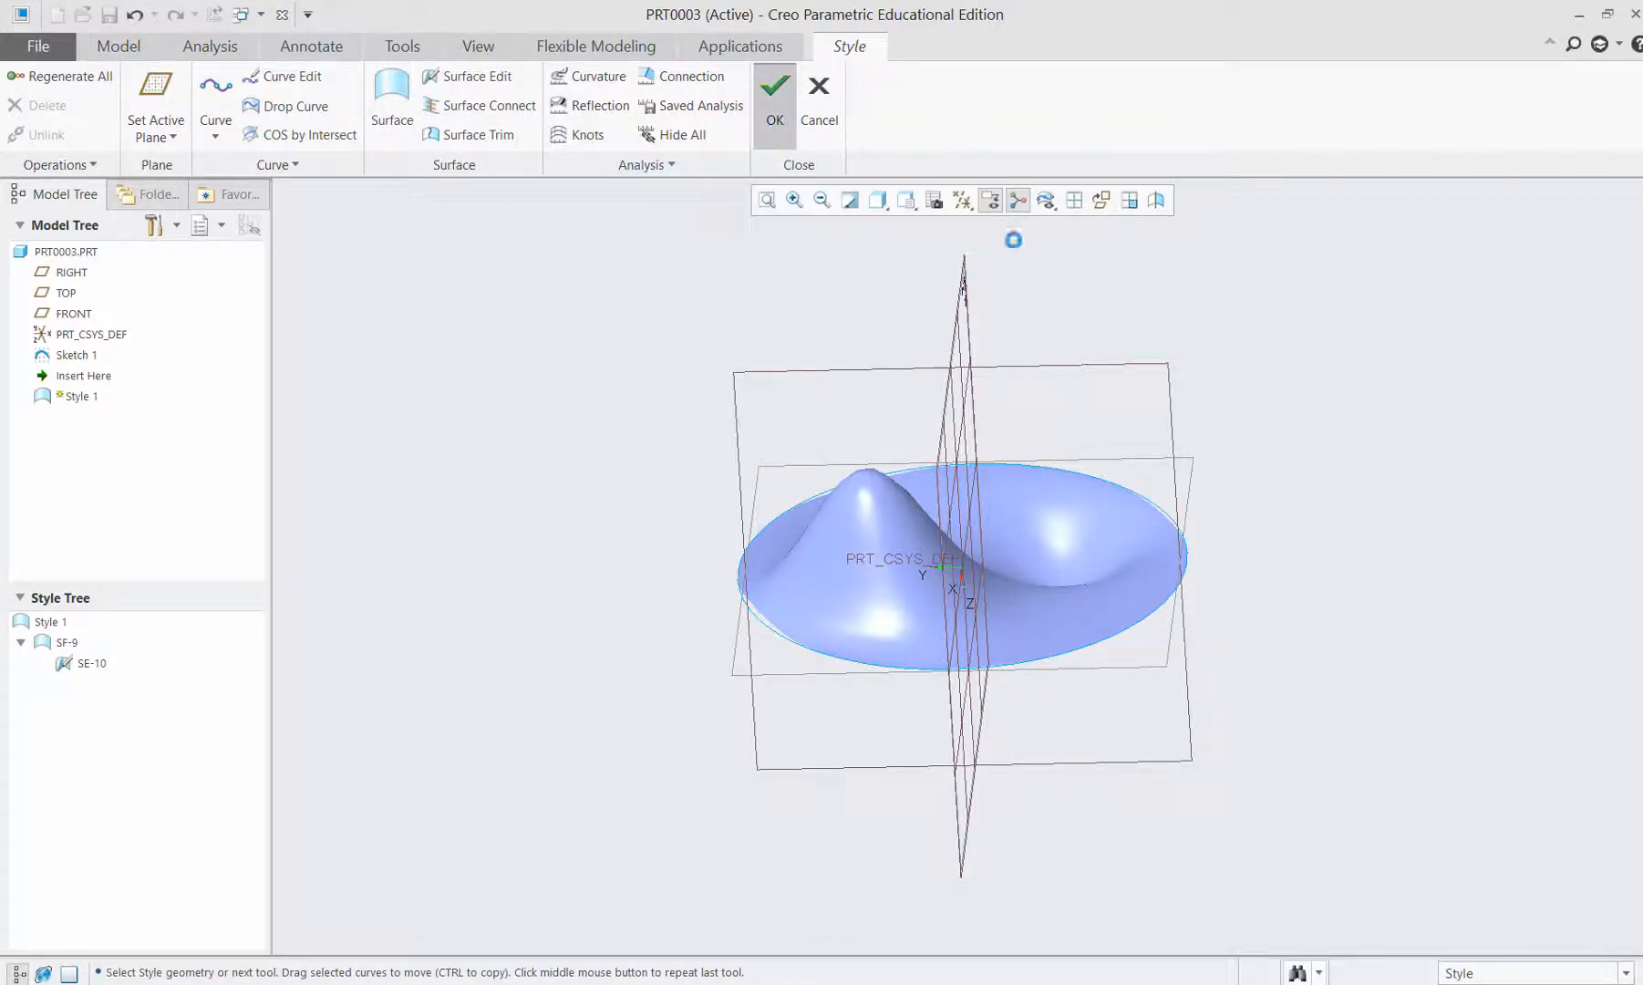
Accept the Style feature so Style 1 appears in the model tree.
click(774, 93)
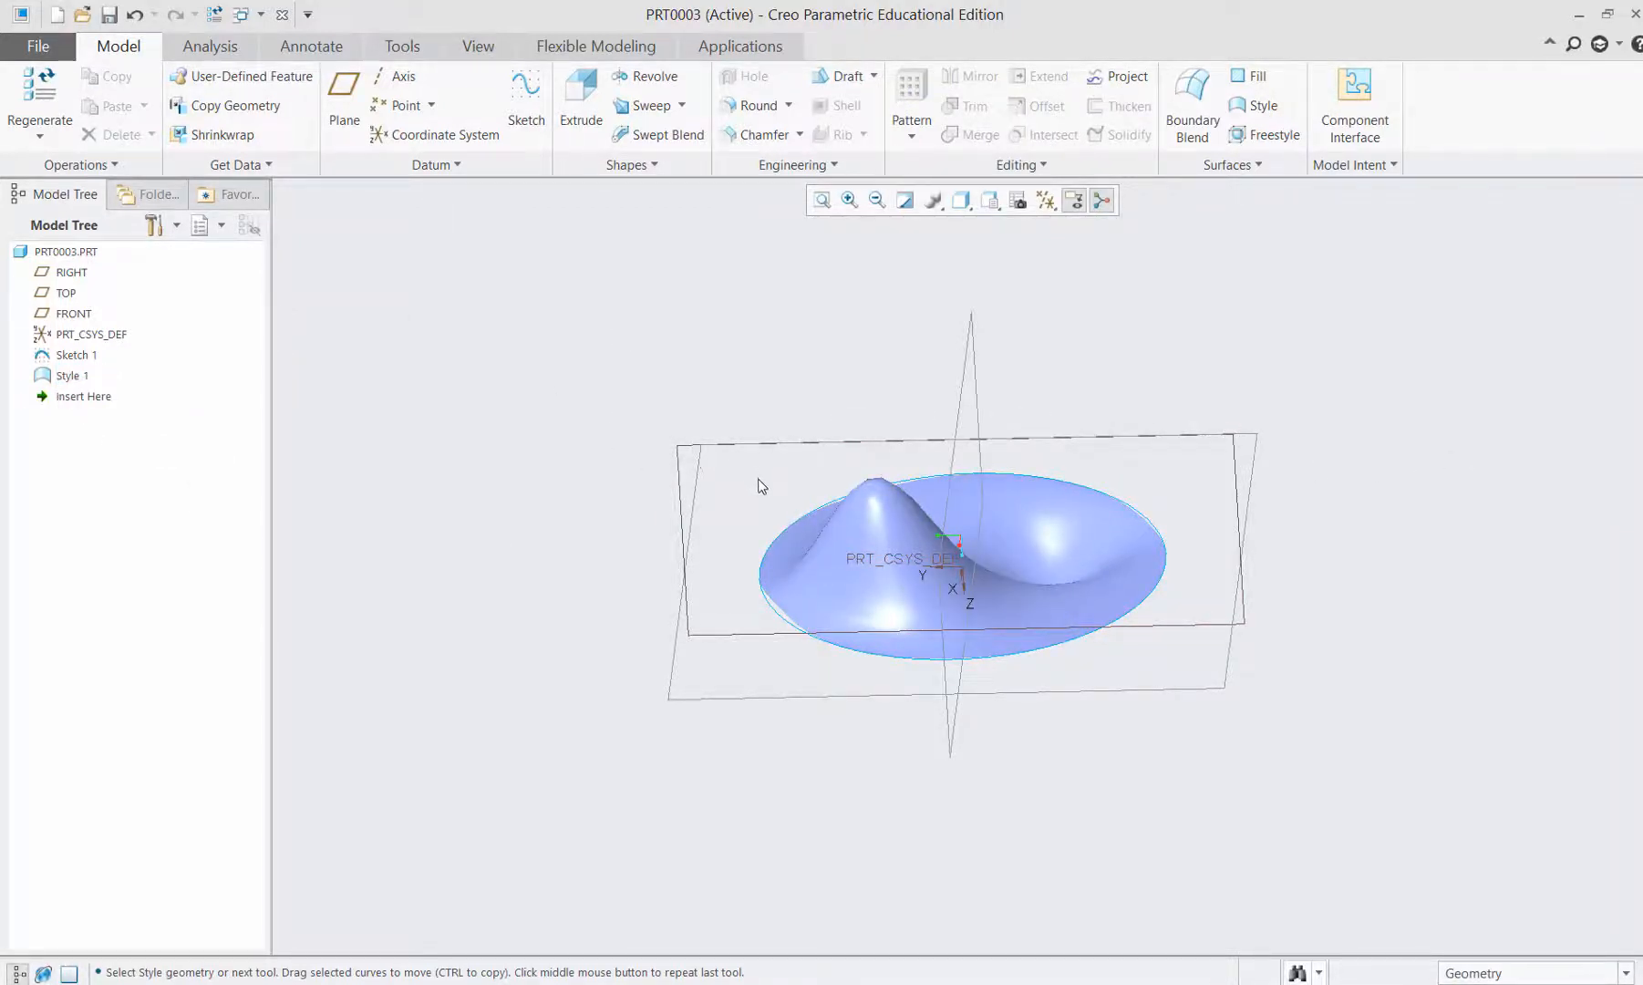
Thicken the Style 1 surface to 5.00, creating solid Thicken 1.
click(90, 334)
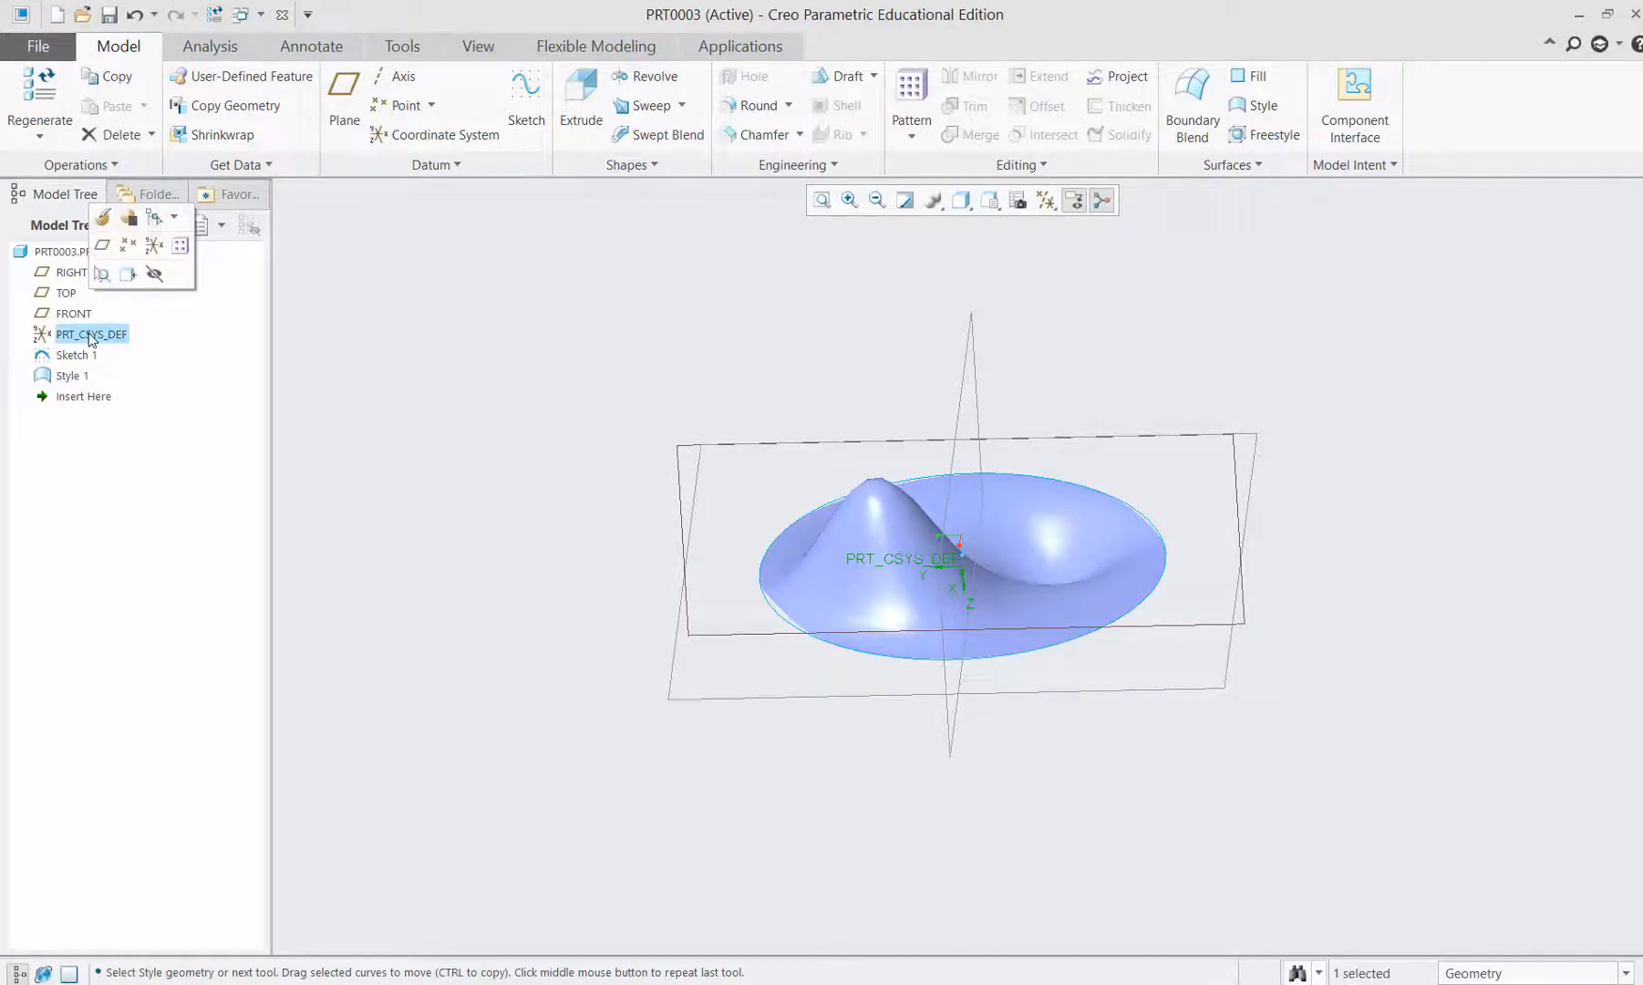
click(56, 251)
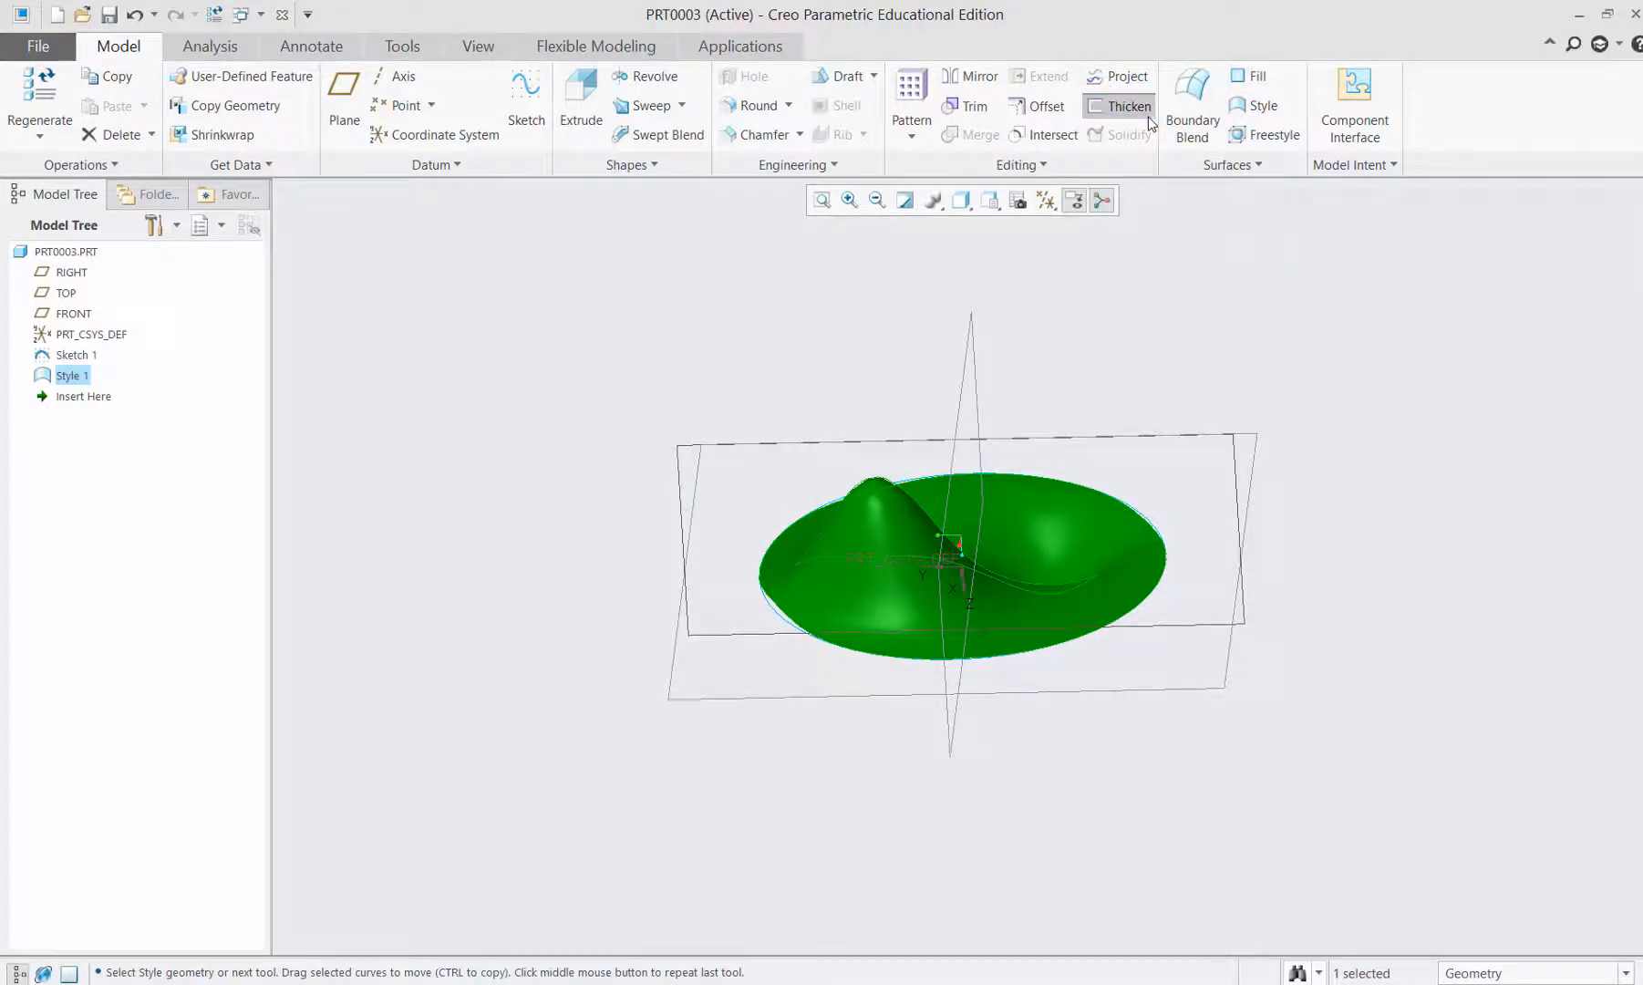
click(1127, 106)
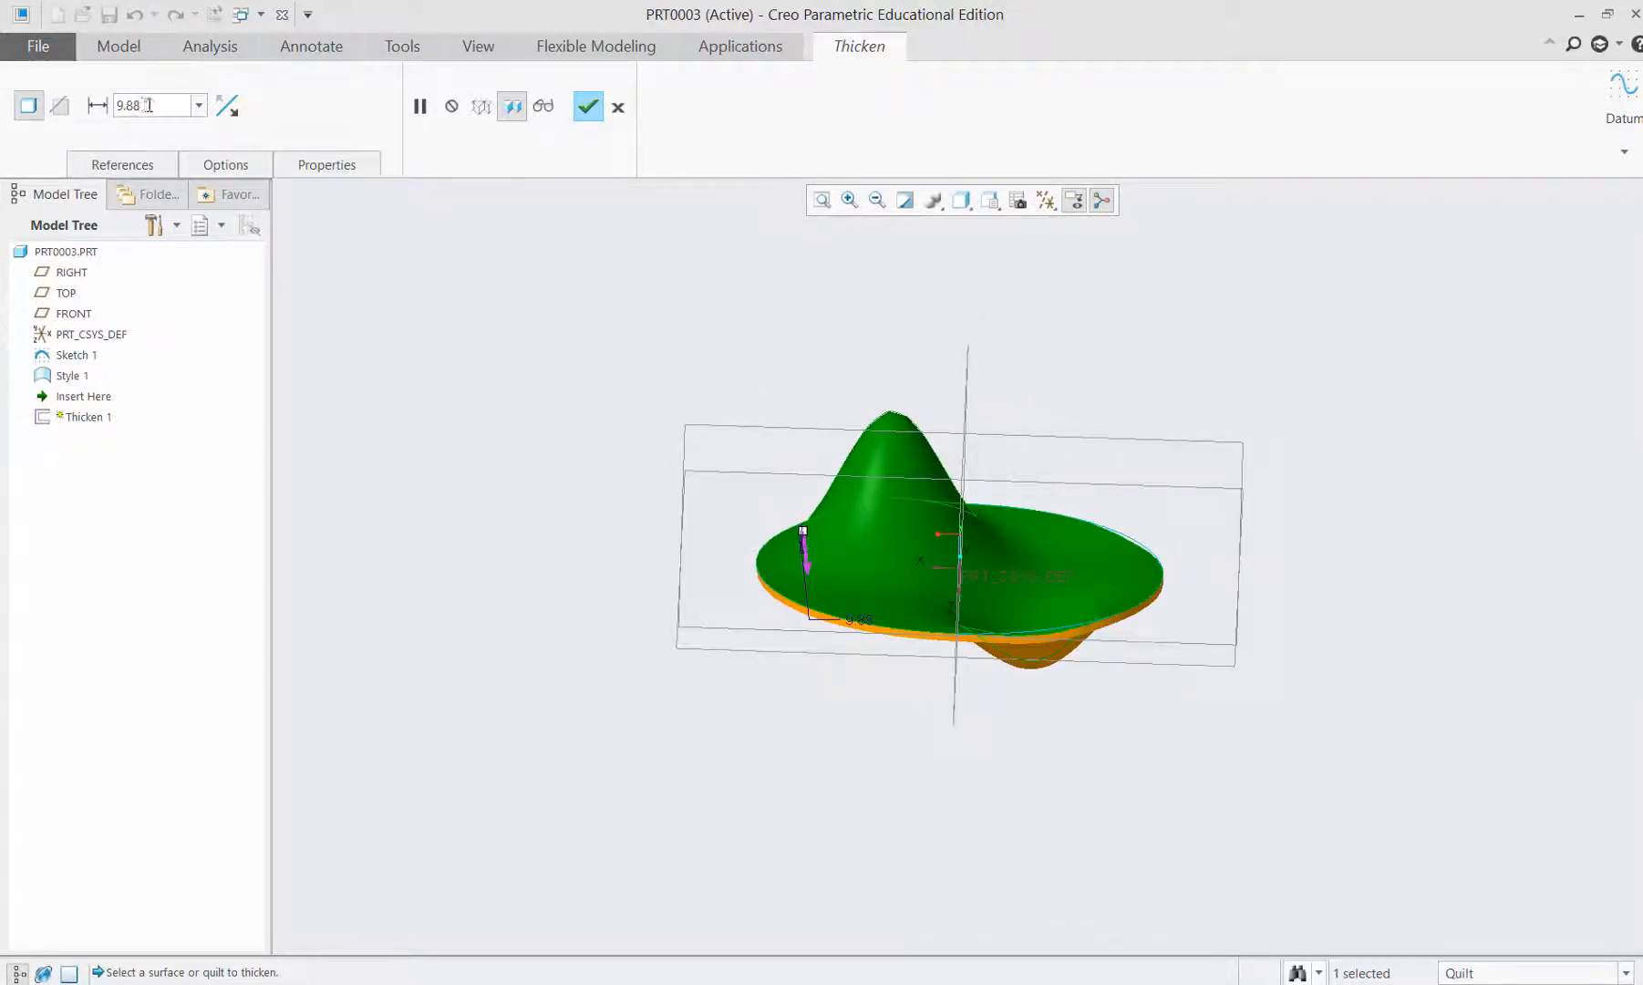
text(5.00)
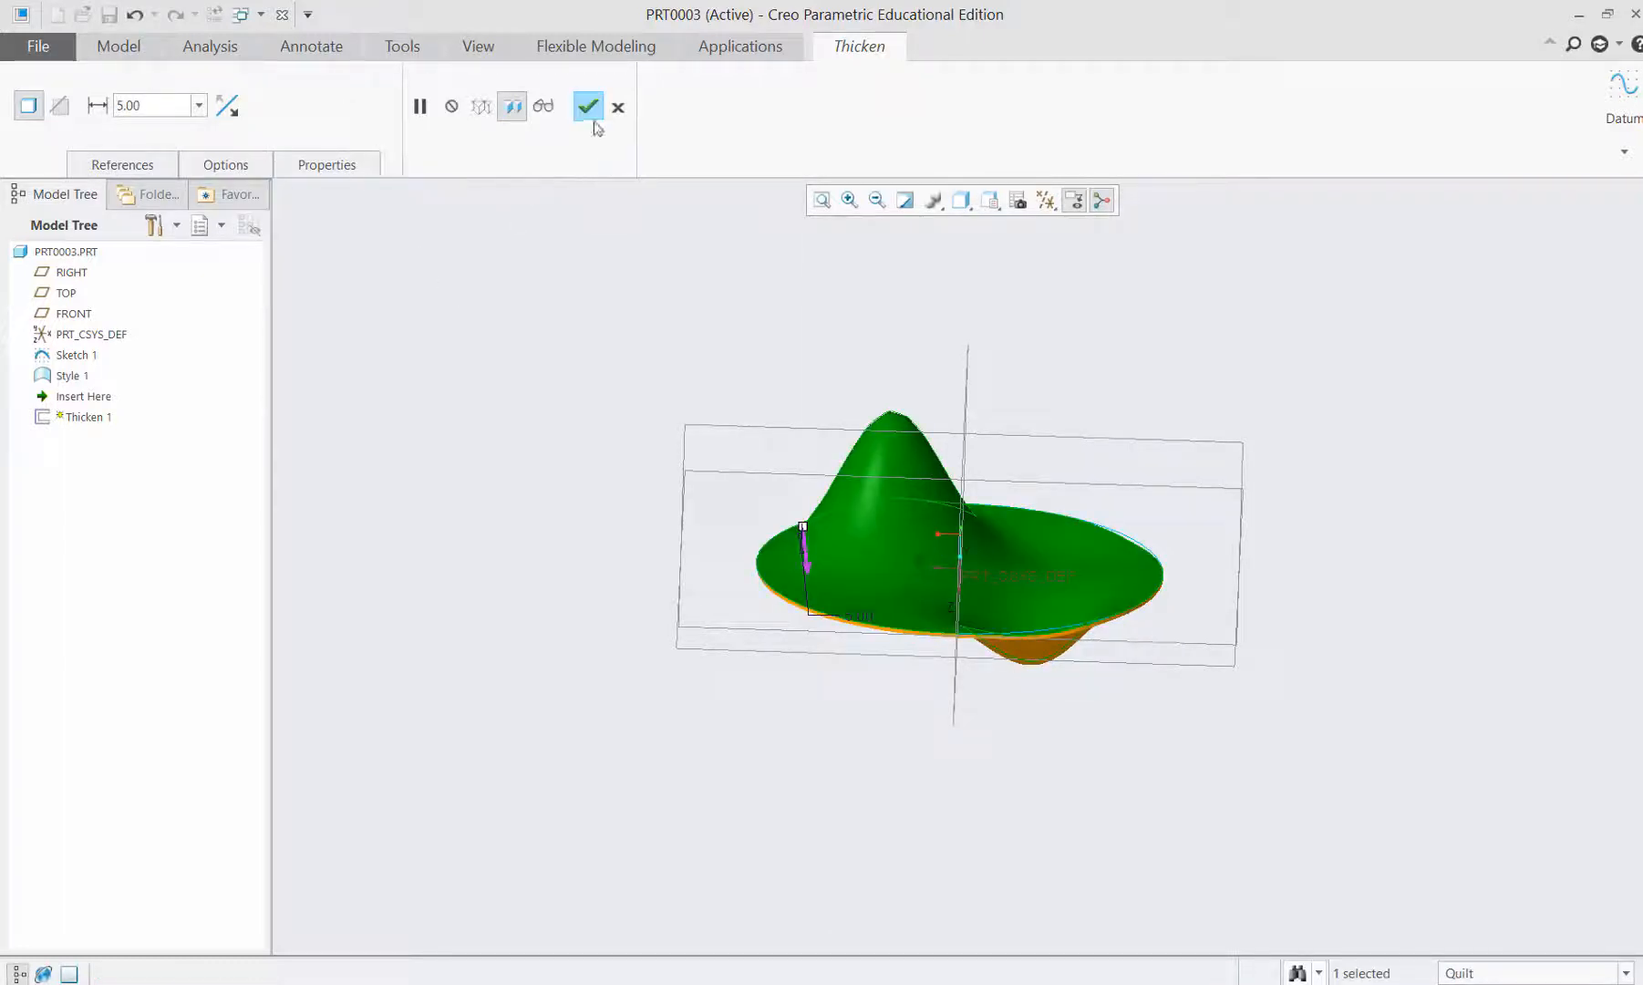
click(588, 106)
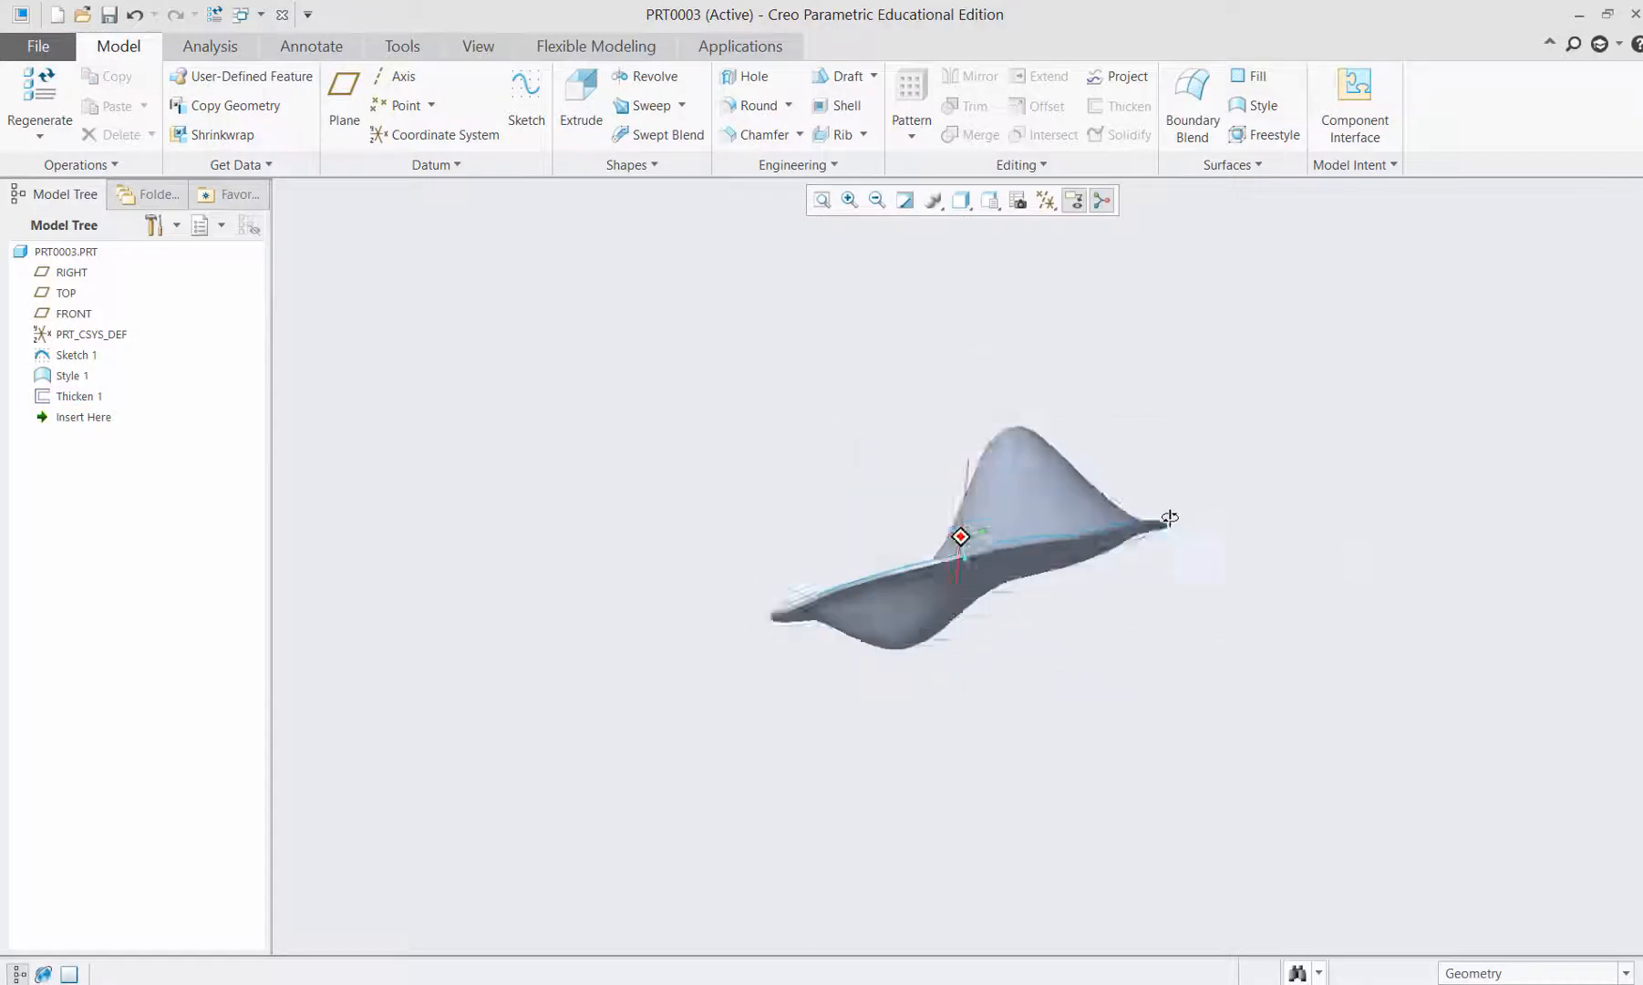
drag(1152, 523, 855, 618)
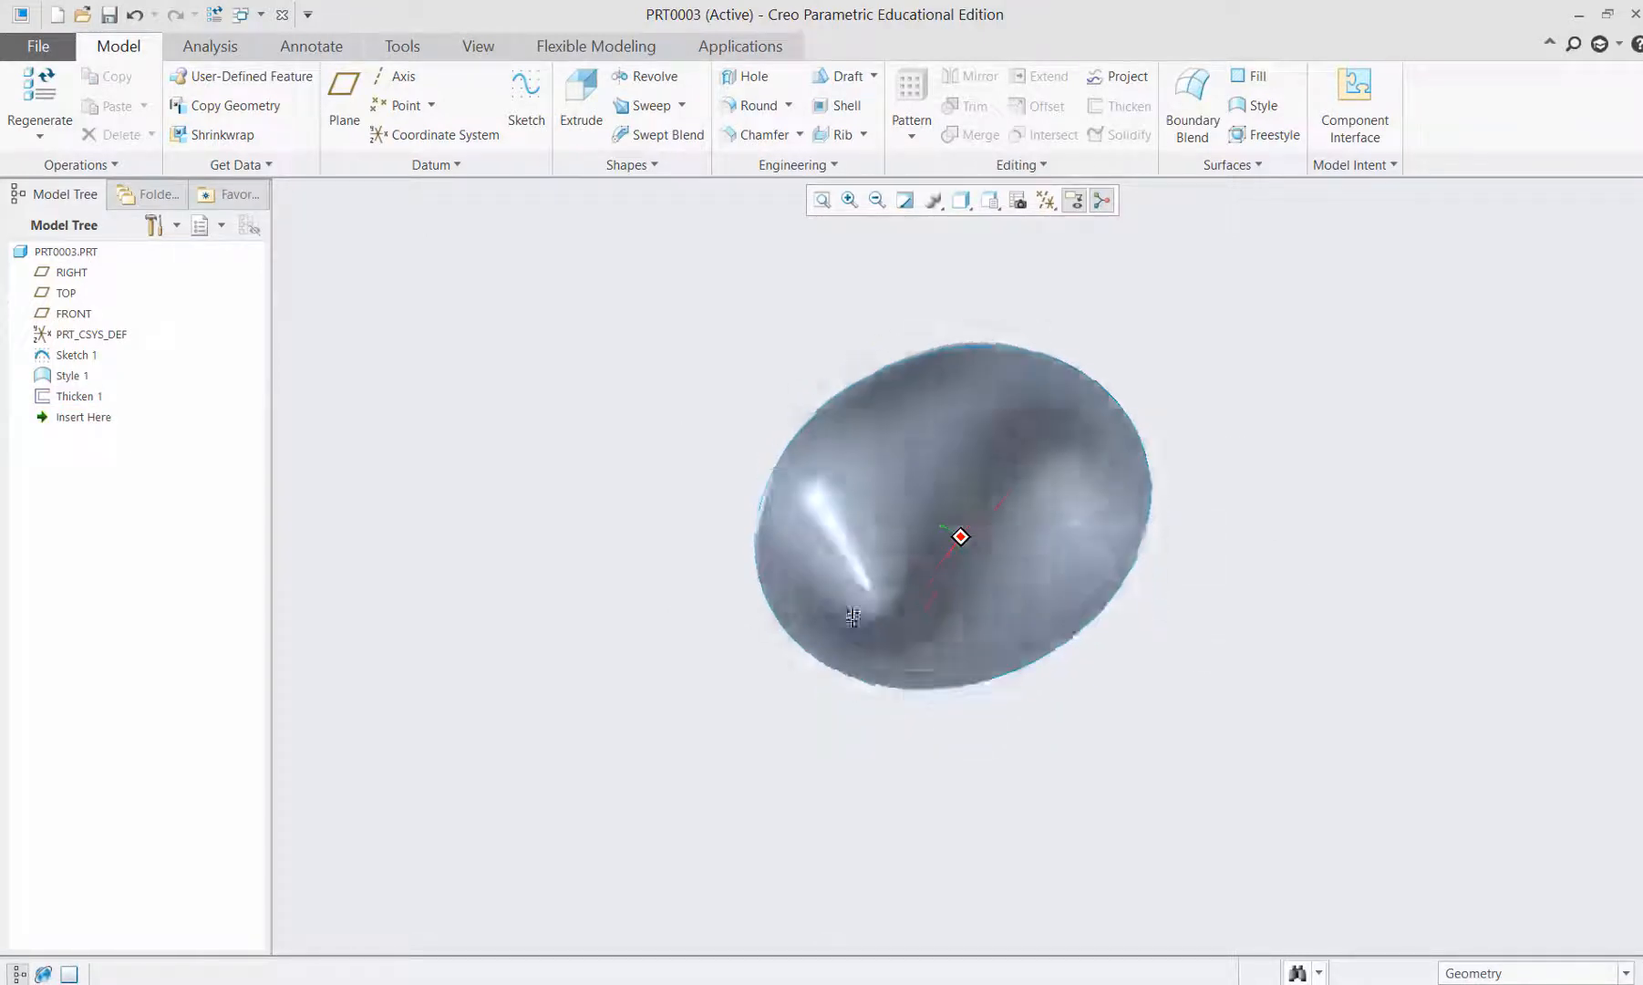
drag(852, 617, 935, 524)
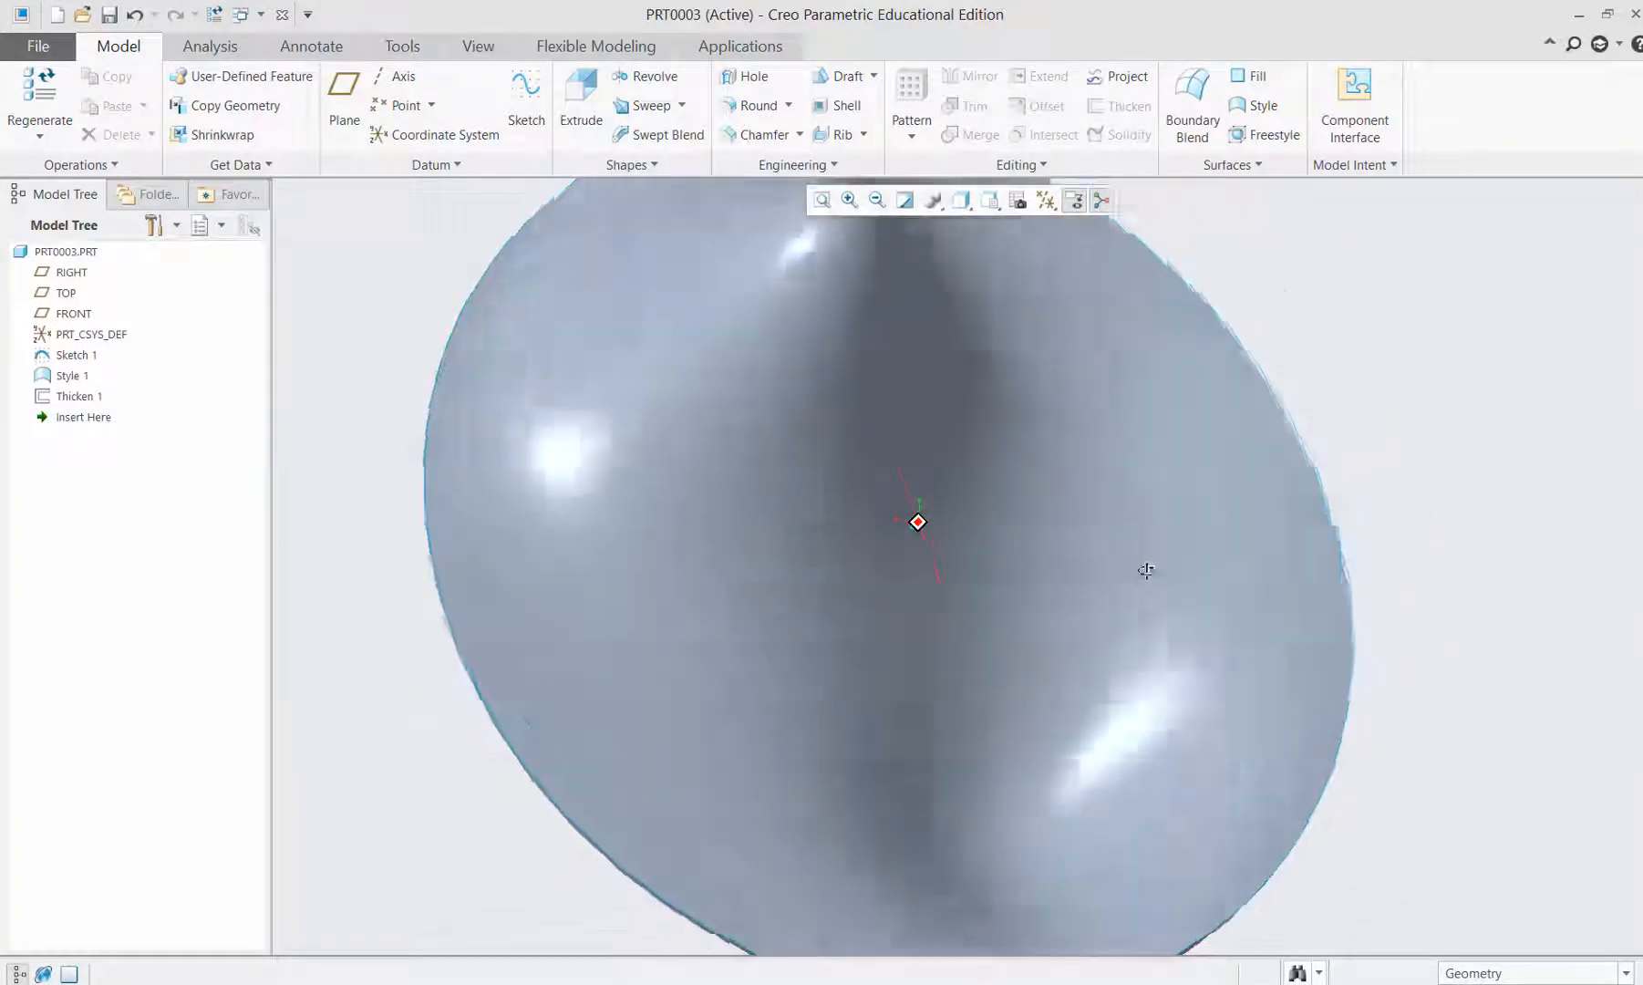
drag(1146, 571, 1129, 690)
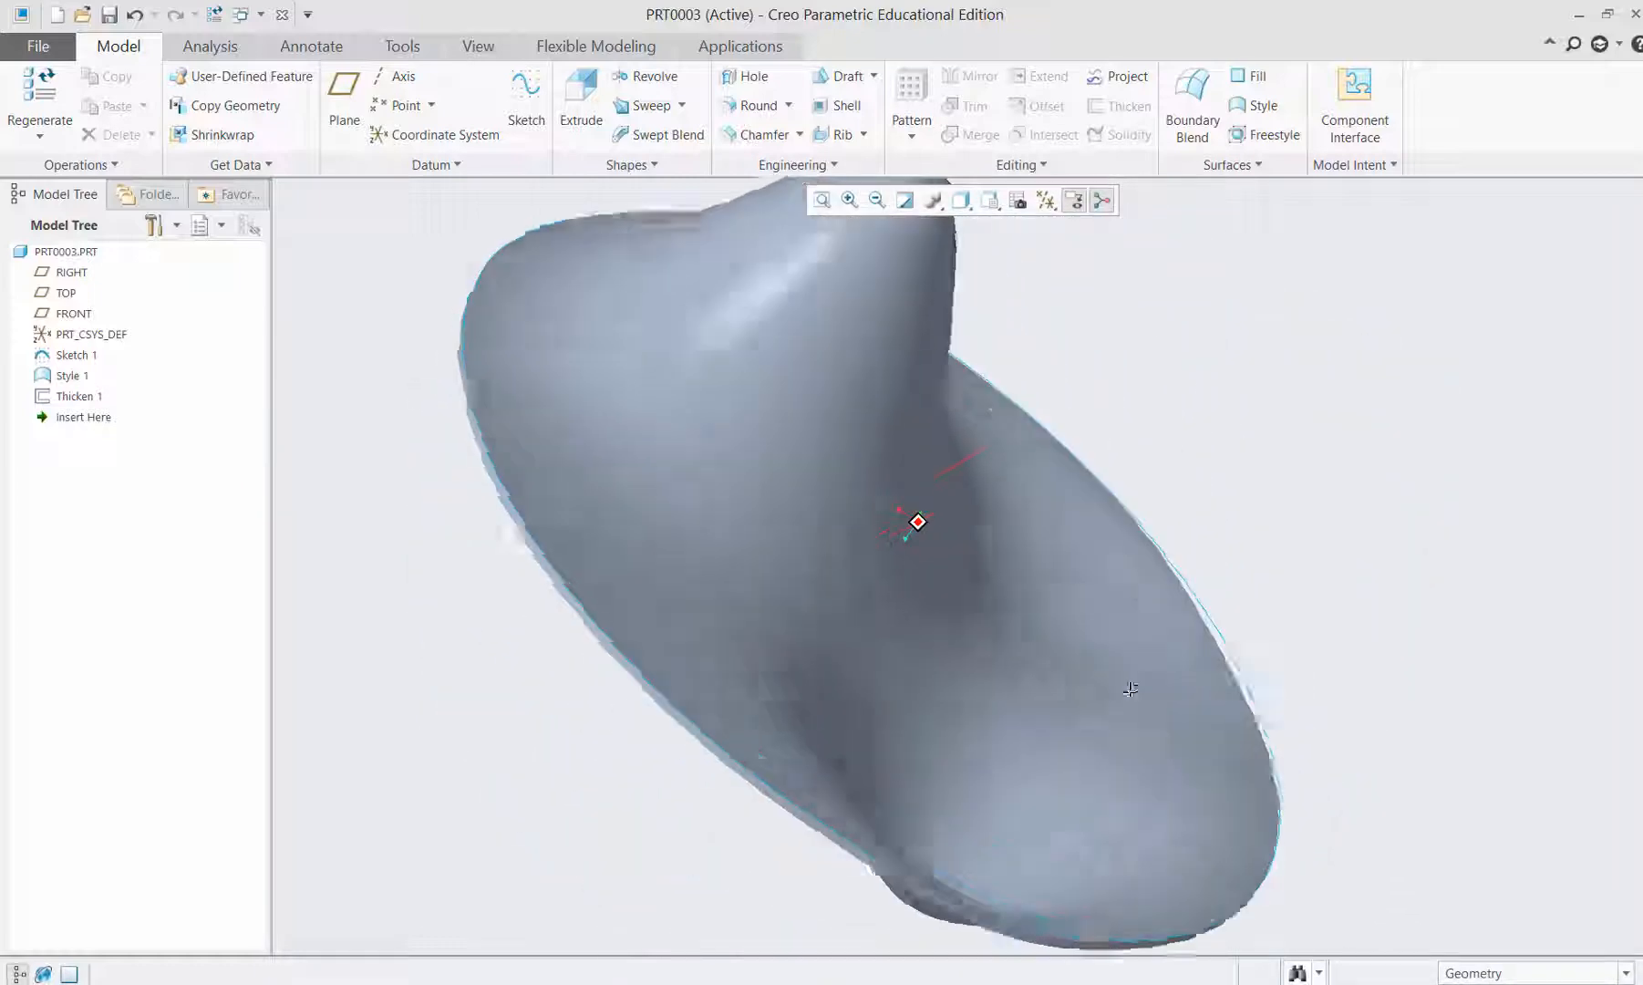